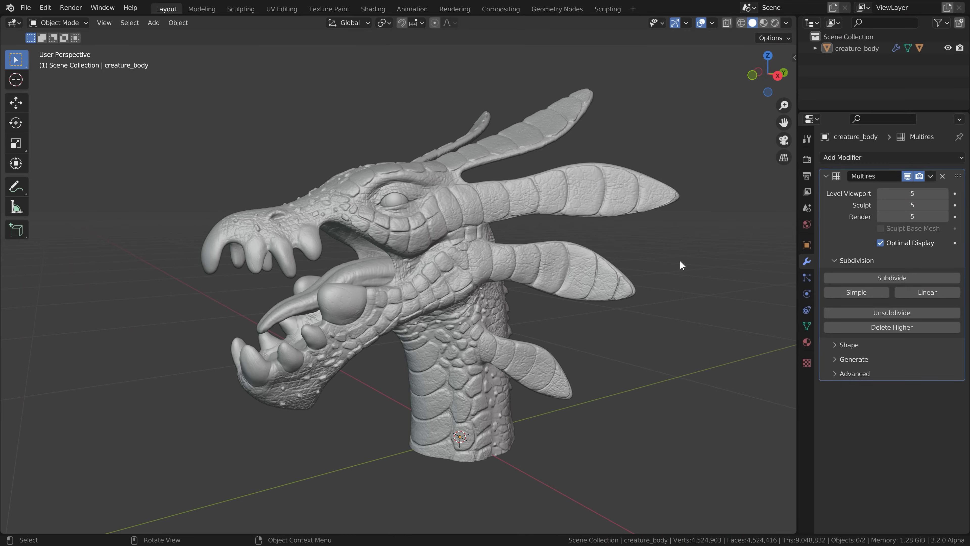
- Hide the 3D cursor from the Viewport Overlays so only the sculpt shows
left_click(713, 23)
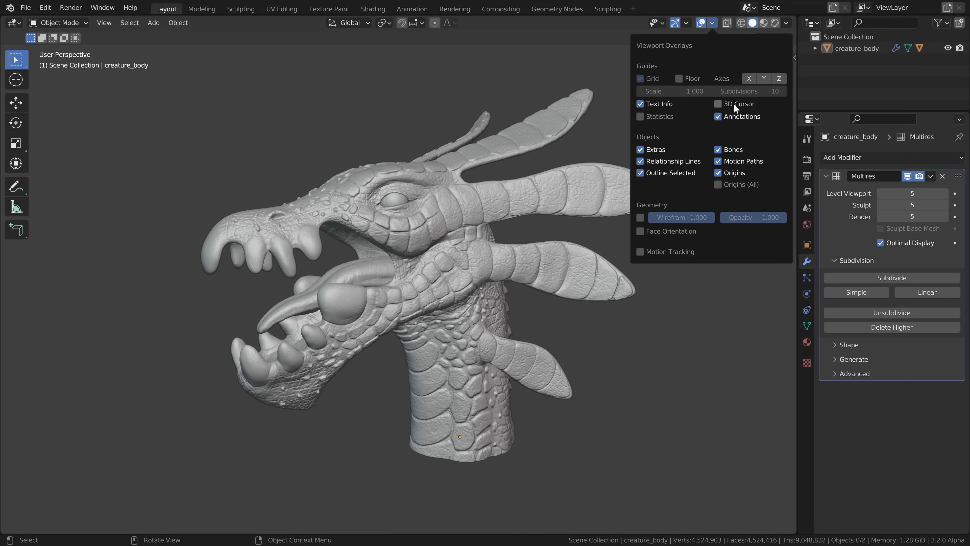
left_click(686, 24)
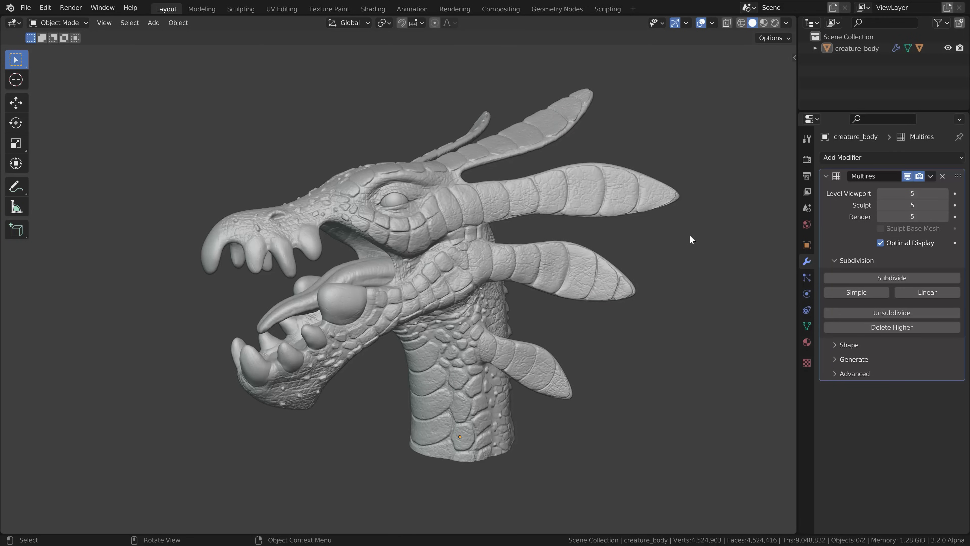
mouse_move(390, 284)
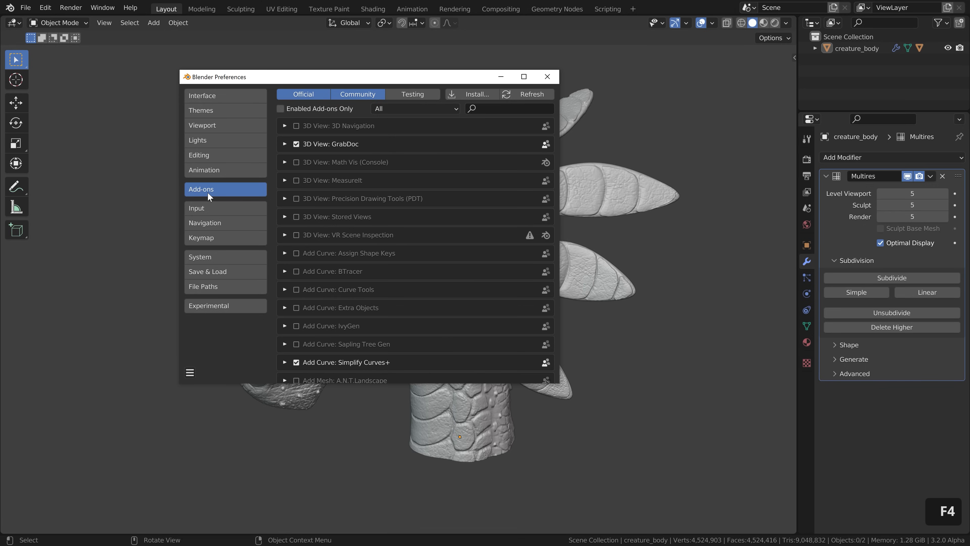
- Enable the Bsurfaces GPL Edition and LoopTools add-ons in Preferences and close the window
type("bs")
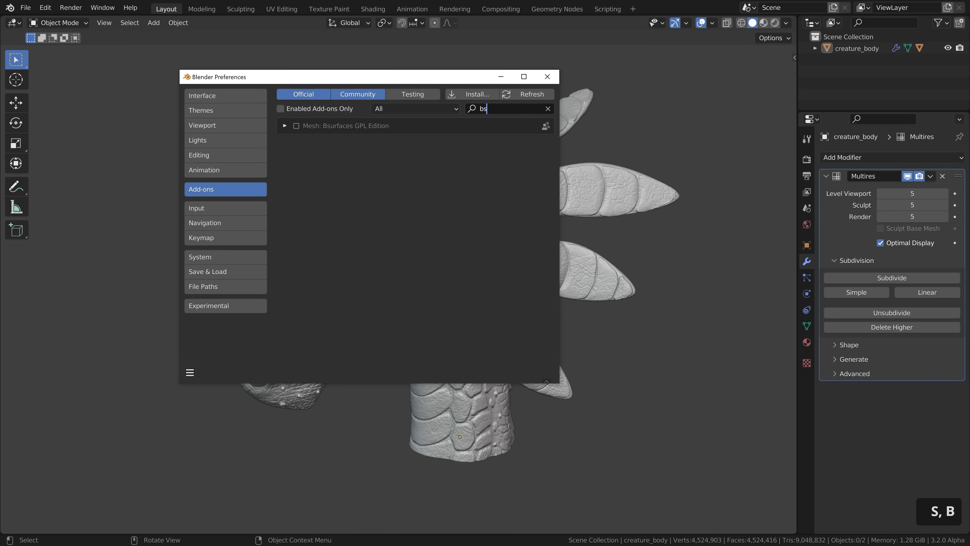
left_click(296, 126)
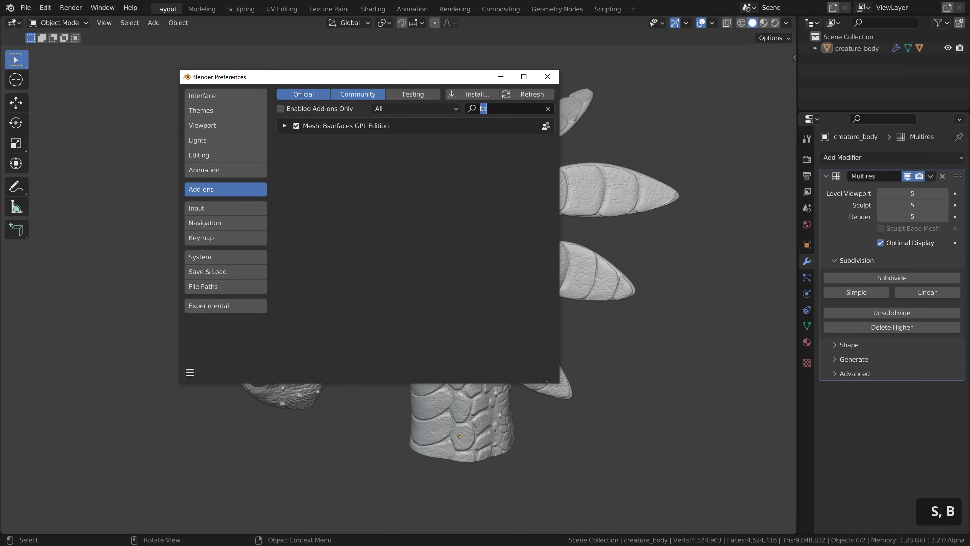
type("f2")
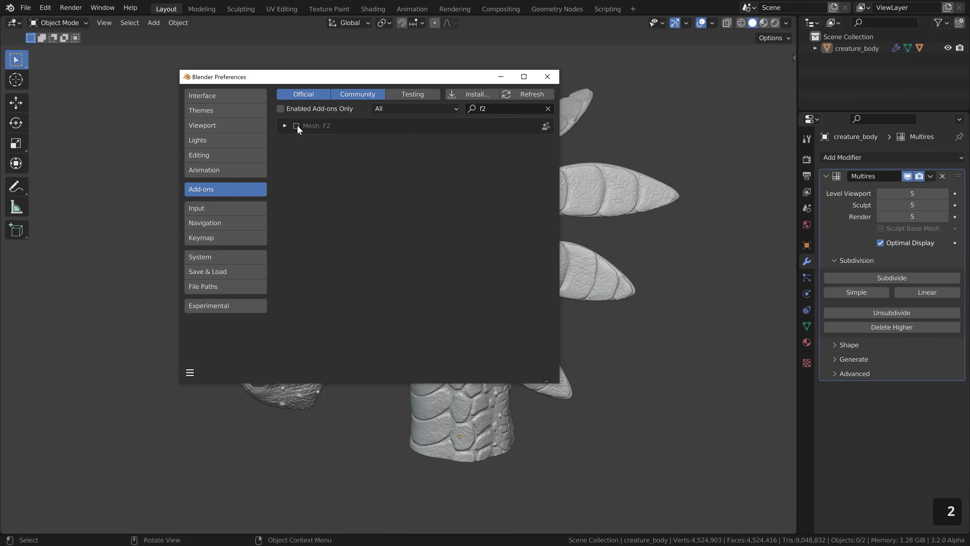
type("loo")
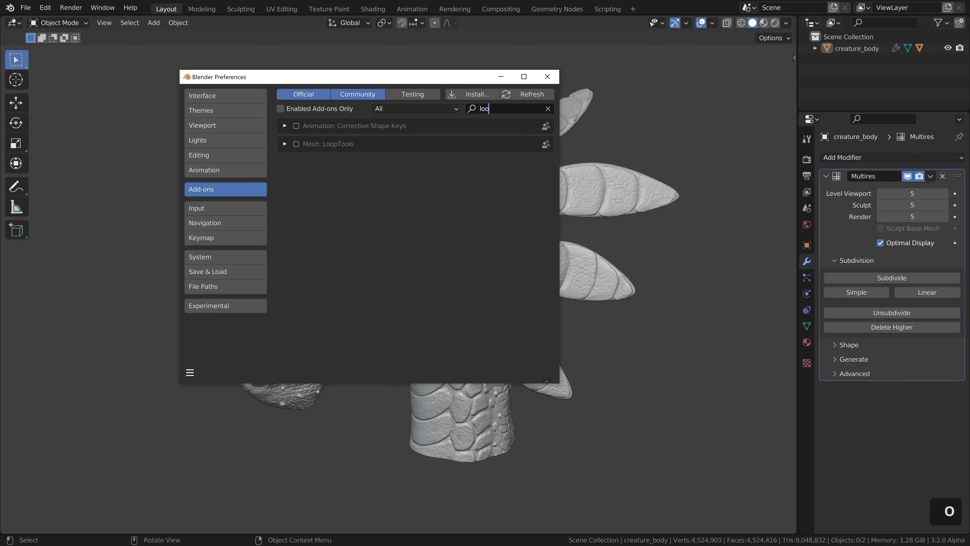
left_click(297, 144)
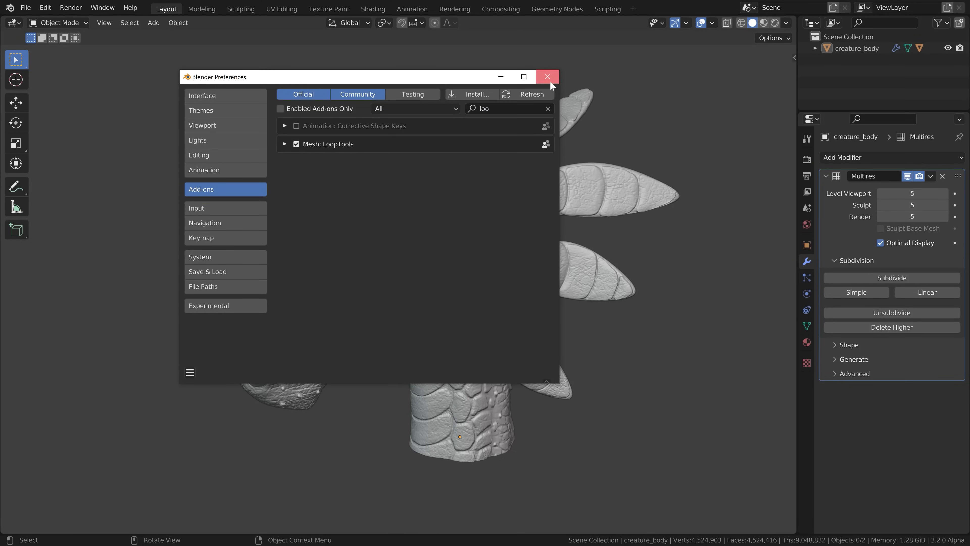
left_click(548, 77)
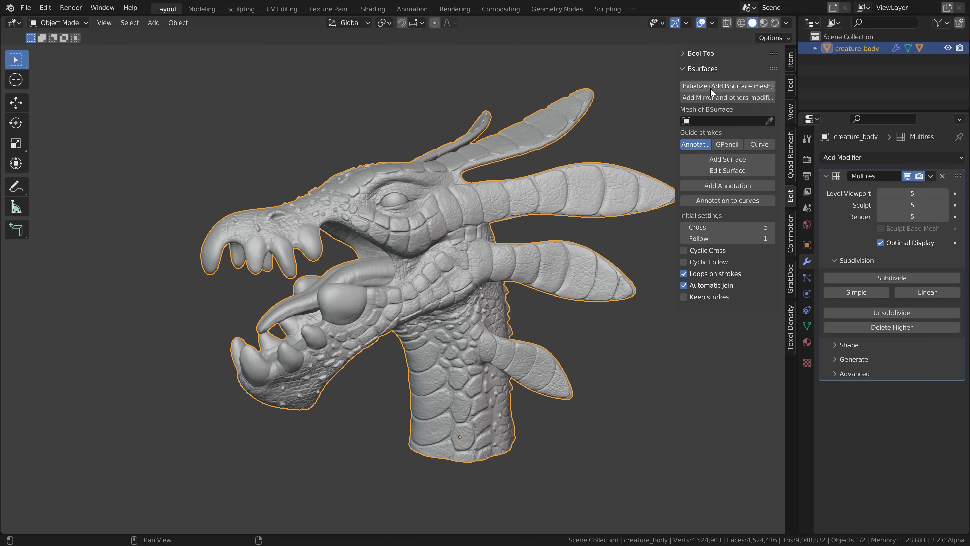
- Initialize a new BSurface mesh shrinkwrapped onto creature_body, ready for annotation strokes
left_click(728, 86)
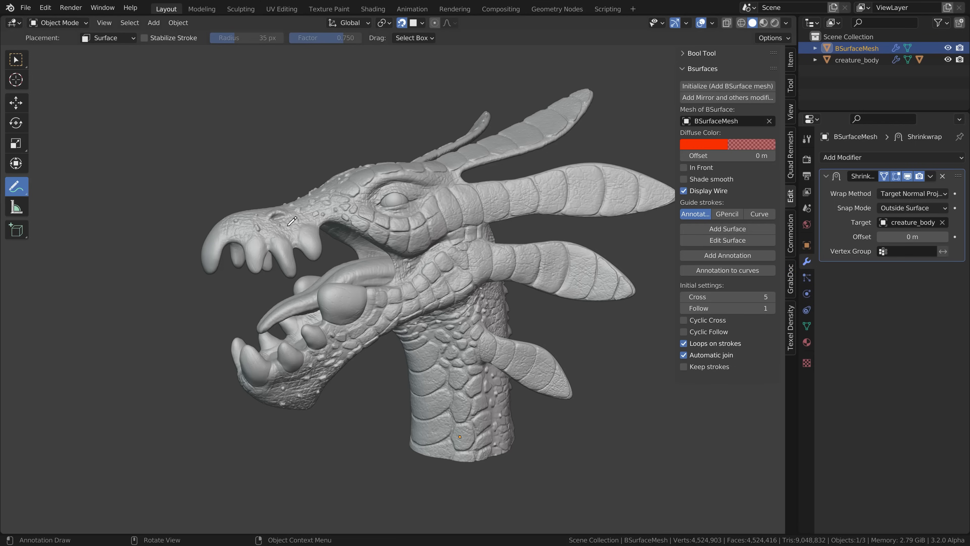
left_click(17, 186)
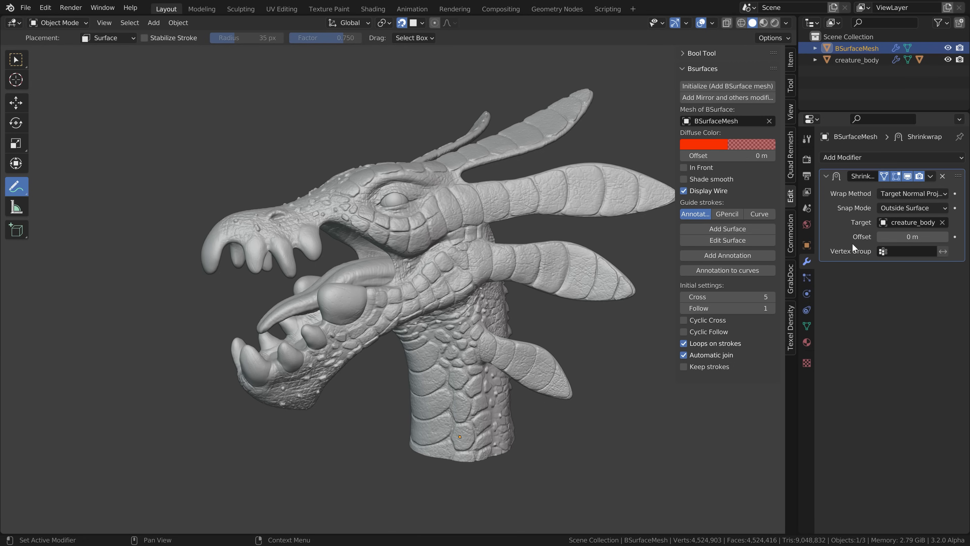
mouse_move(410, 260)
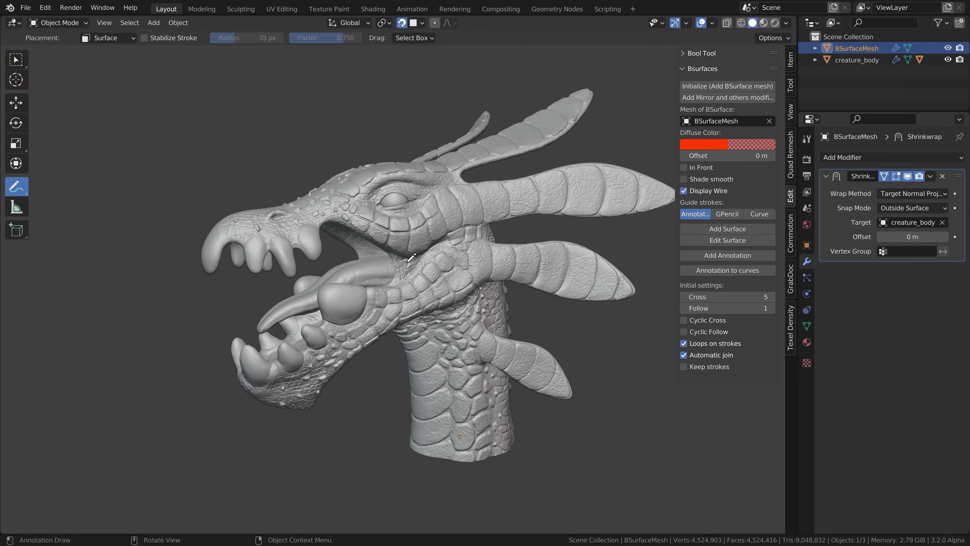
mouse_move(465, 247)
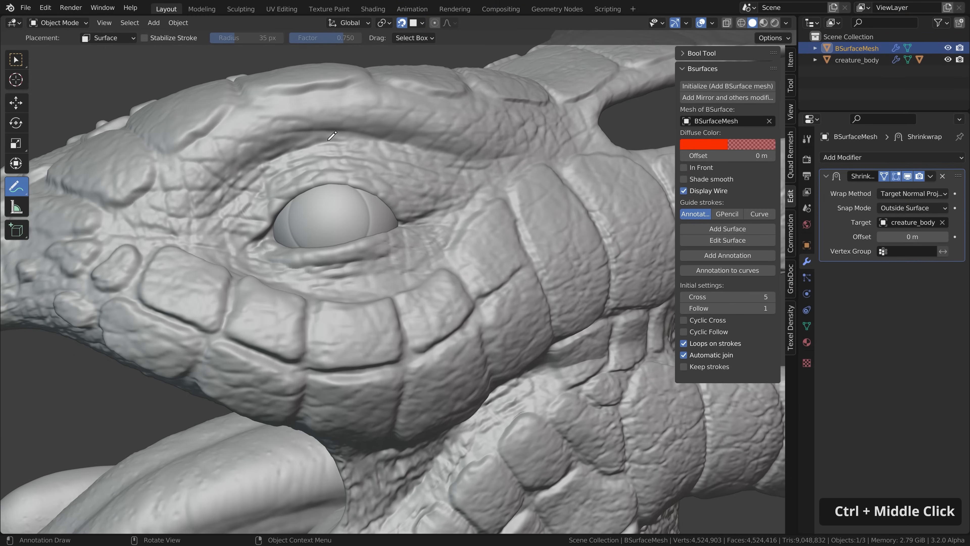
- Draw radiating guide strokes around the eye and generate a surface from them
left_click_drag(185, 222, 247, 217)
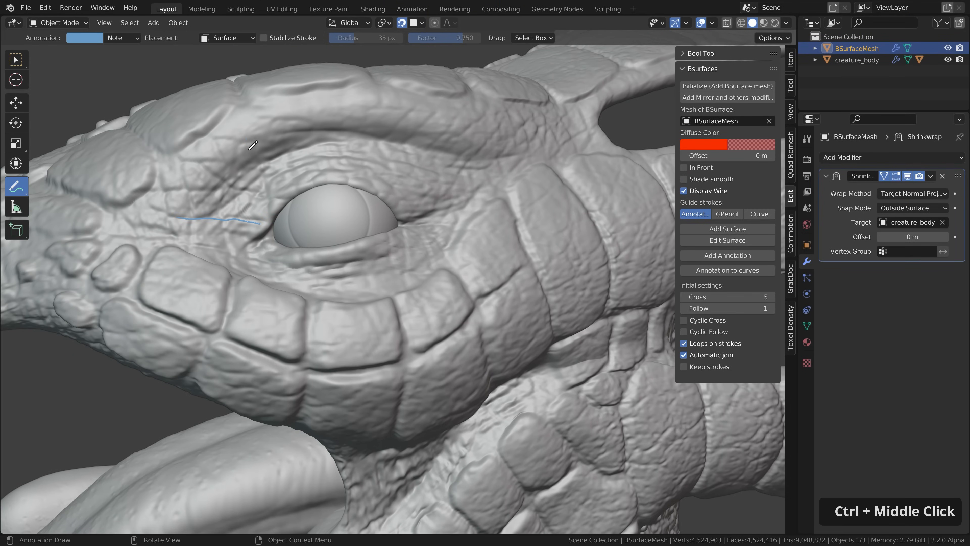
left_click_drag(310, 267, 315, 312)
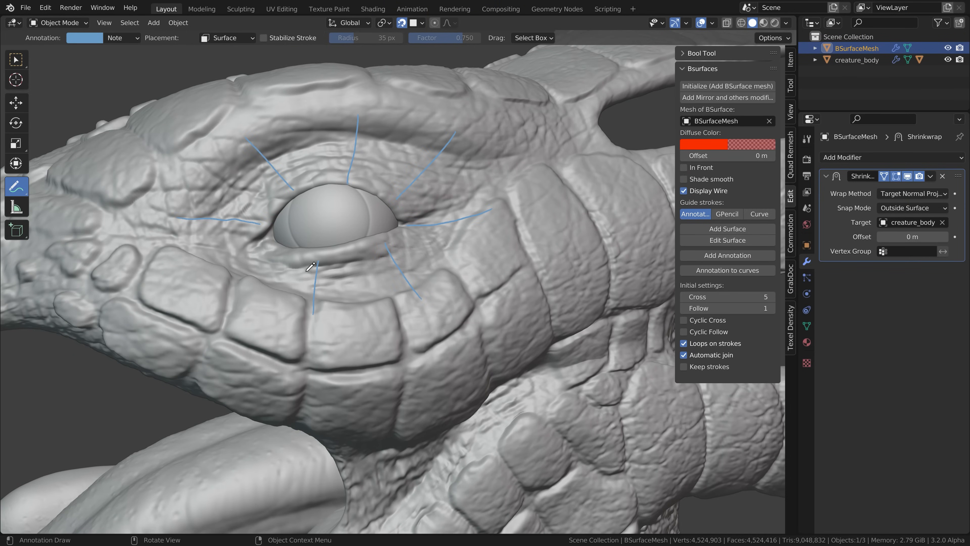
left_click(727, 228)
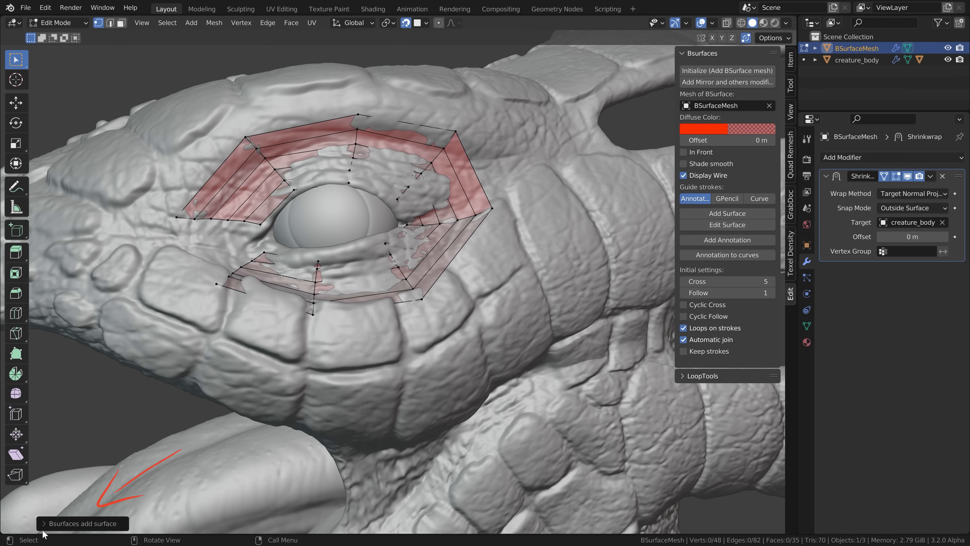
- Set the new surface's Cross count to 1 and make it Cyclic Cross, closing the eye ring
left_click(83, 523)
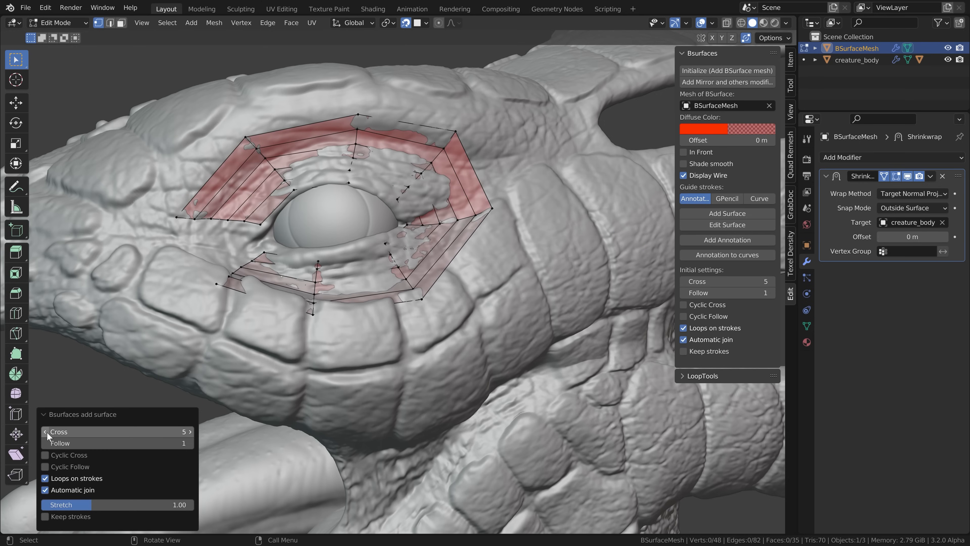
left_click(118, 432)
type("1")
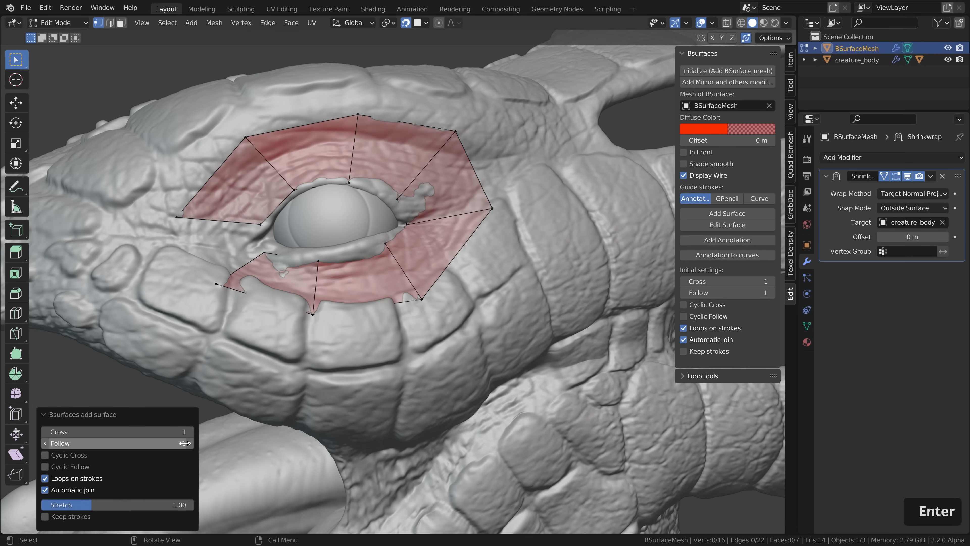
left_click(185, 442)
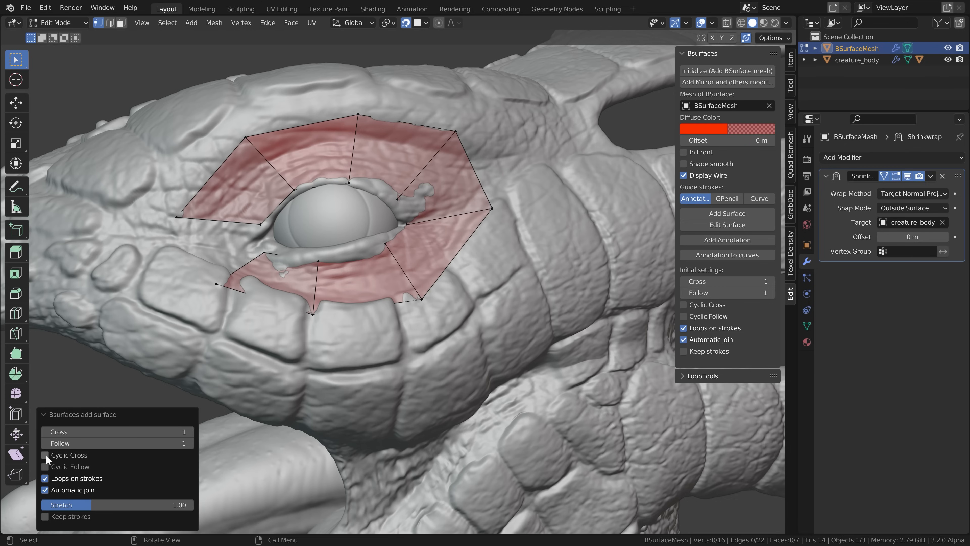
left_click(45, 454)
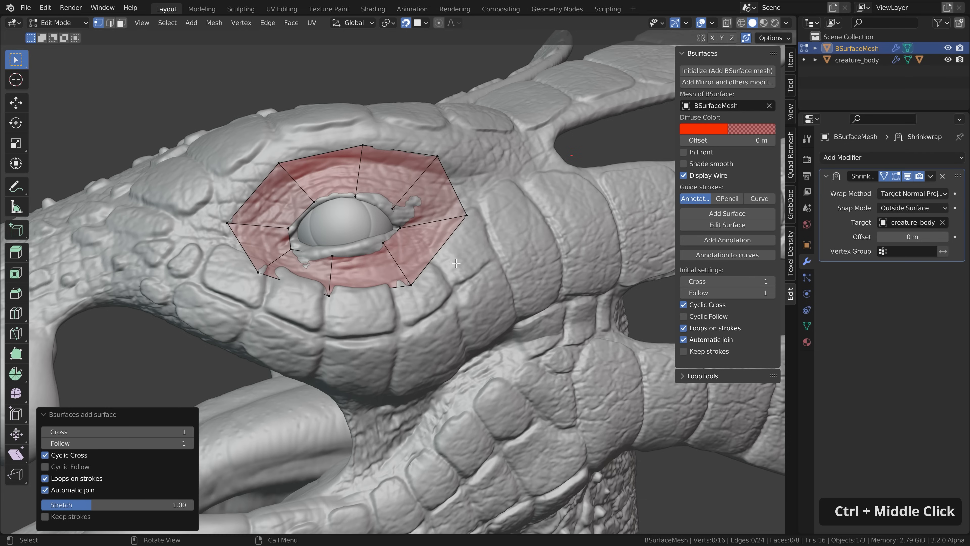
- Show the eye ring In Front of the sculpt and pick a new Diffuse overlay colour
left_click(683, 152)
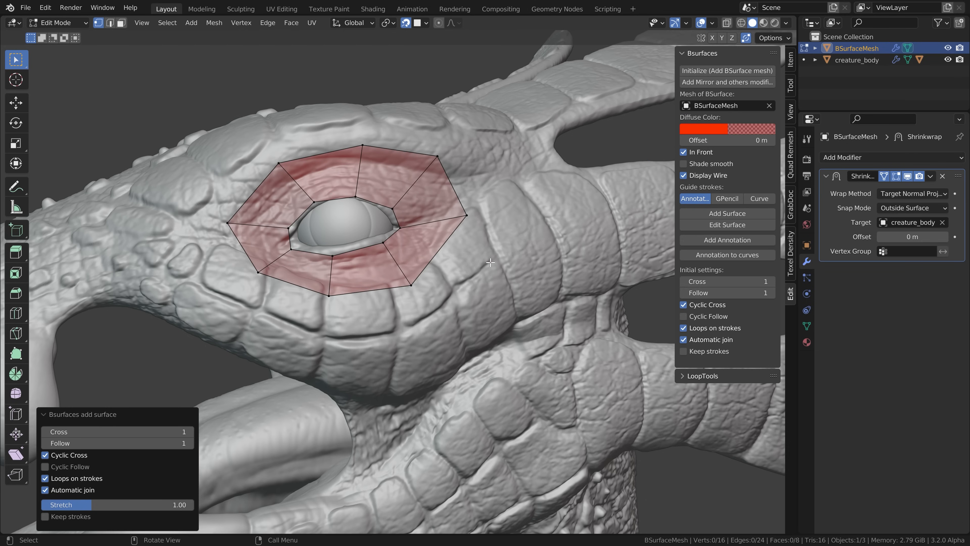
left_click(703, 130)
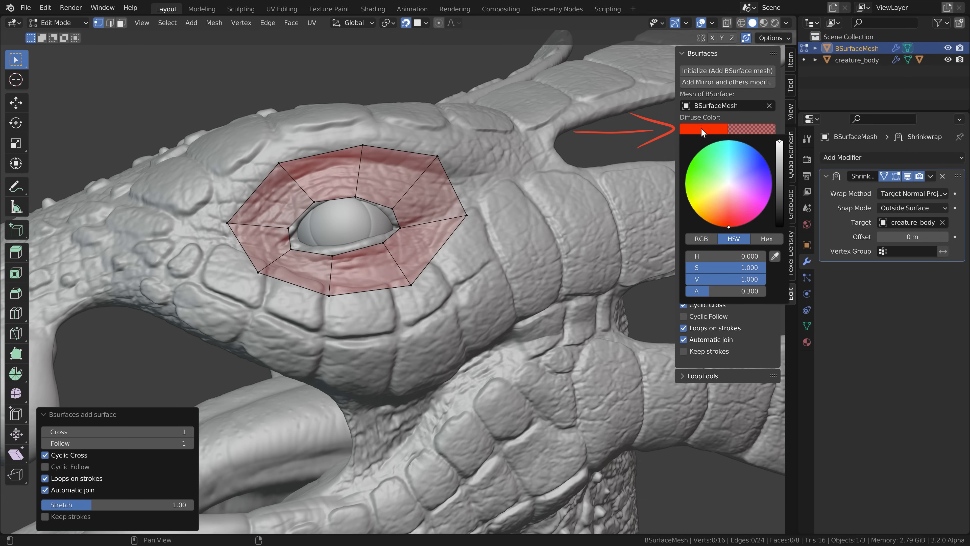
left_click(735, 148)
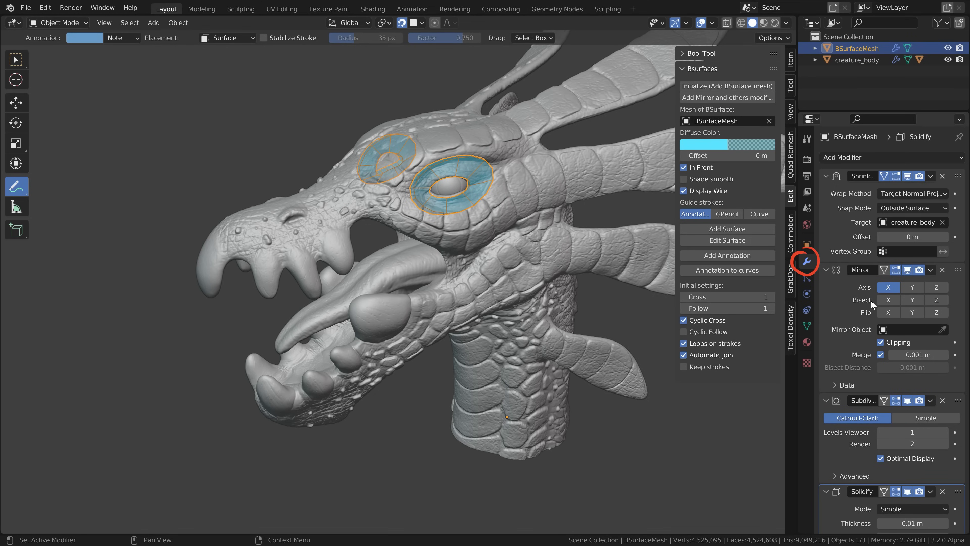
- Keep only Shrinkwrap and Mirror on the mesh, enter Edit Mode and view the mirrored eye ring
scroll("down", 3)
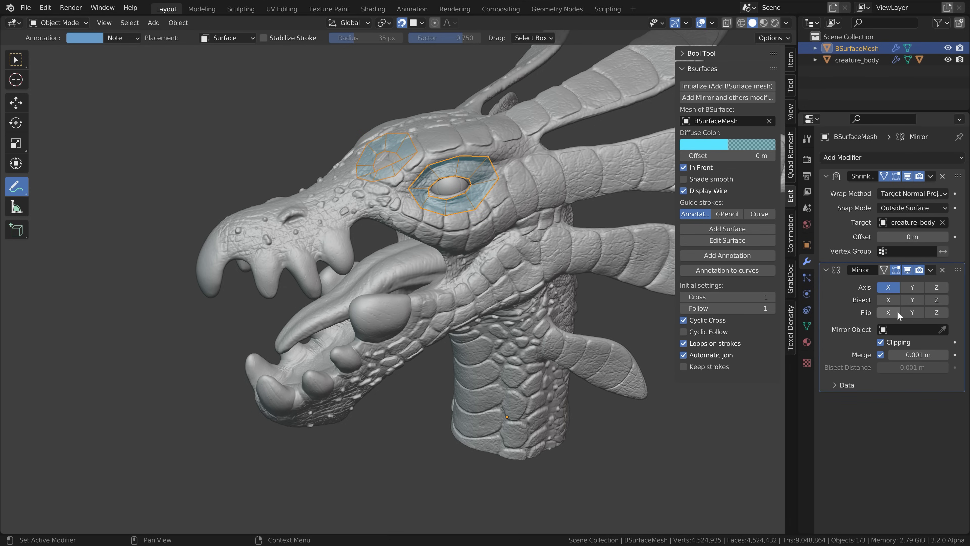
key("Tab")
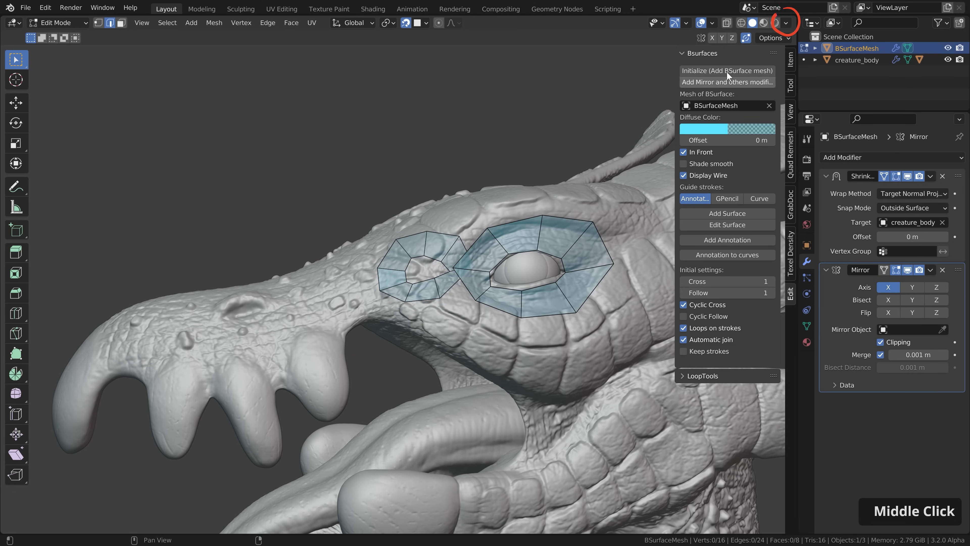
left_click(785, 22)
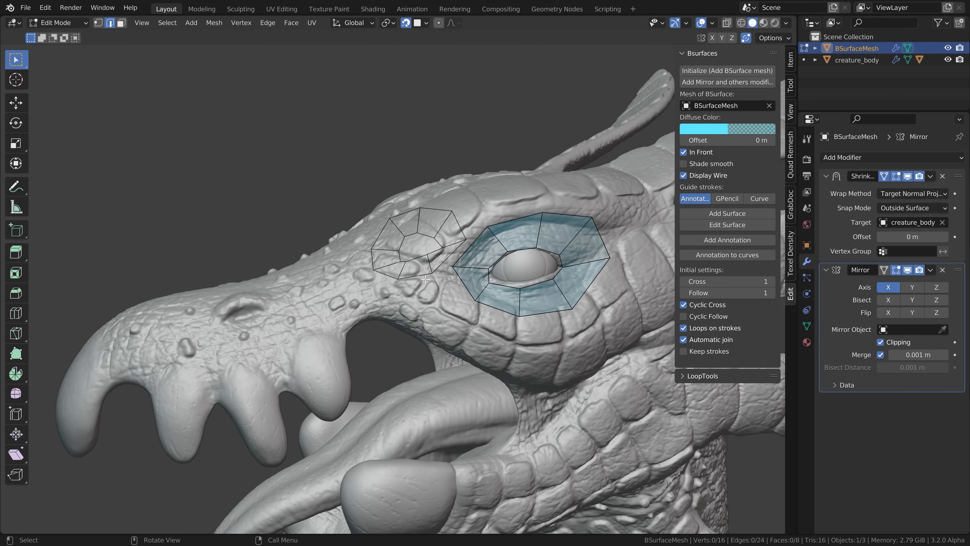
left_click_drag(432, 278, 488, 252)
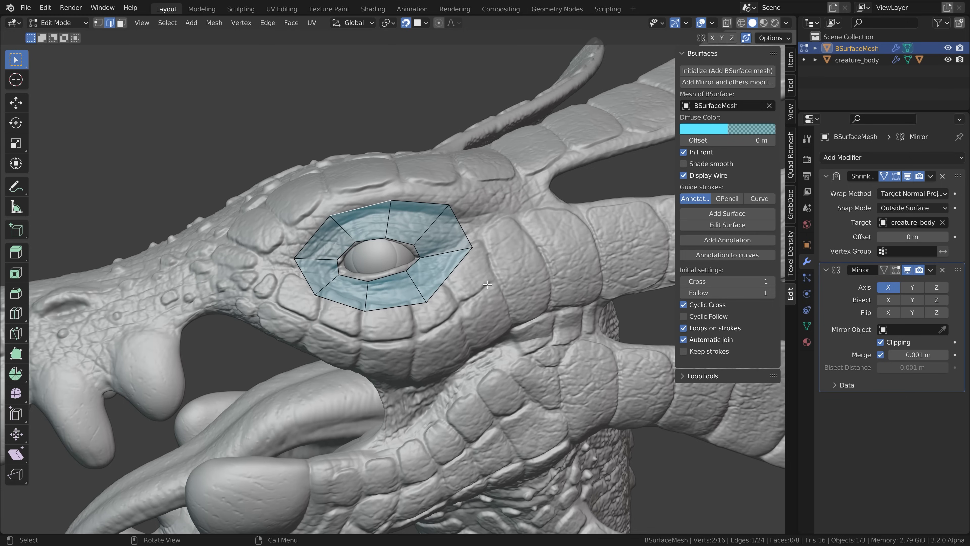
- Set the Shrinkwrap wrap method to Project, collapse its panel and move the view to the horn
left_click(912, 193)
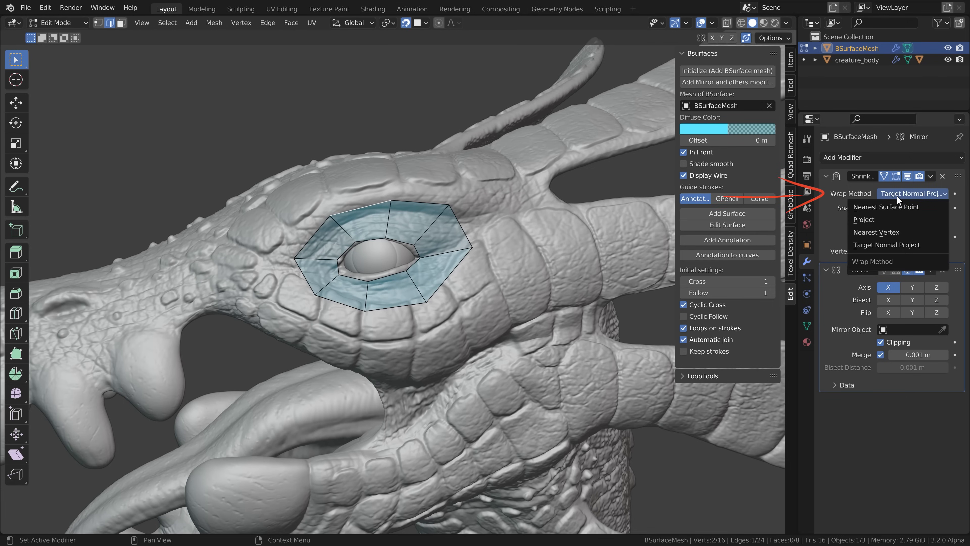
left_click(864, 220)
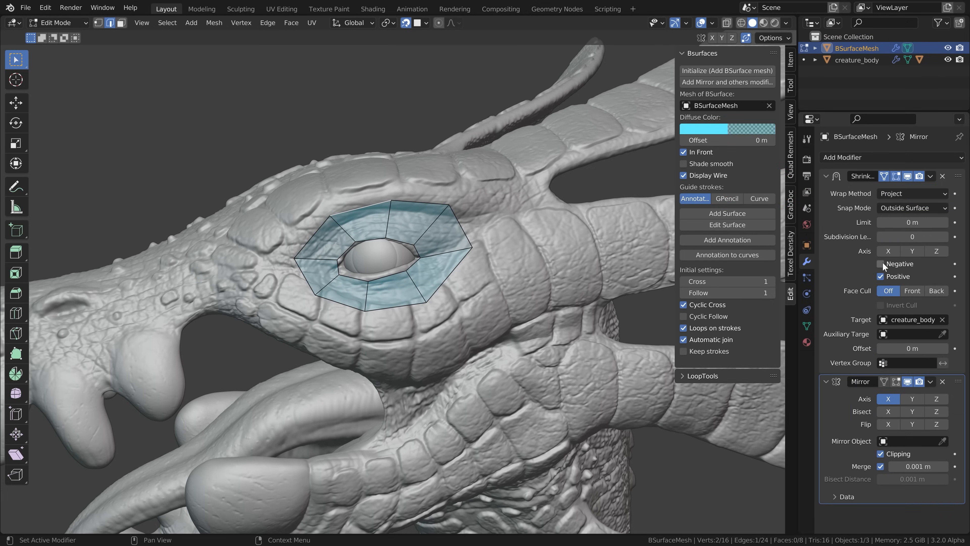
left_click(827, 176)
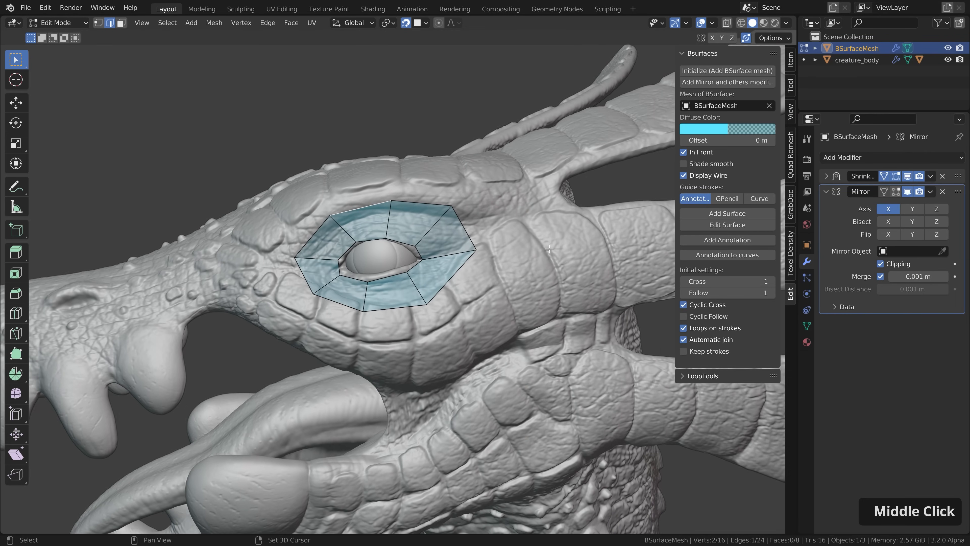
left_click_drag(548, 248, 421, 236)
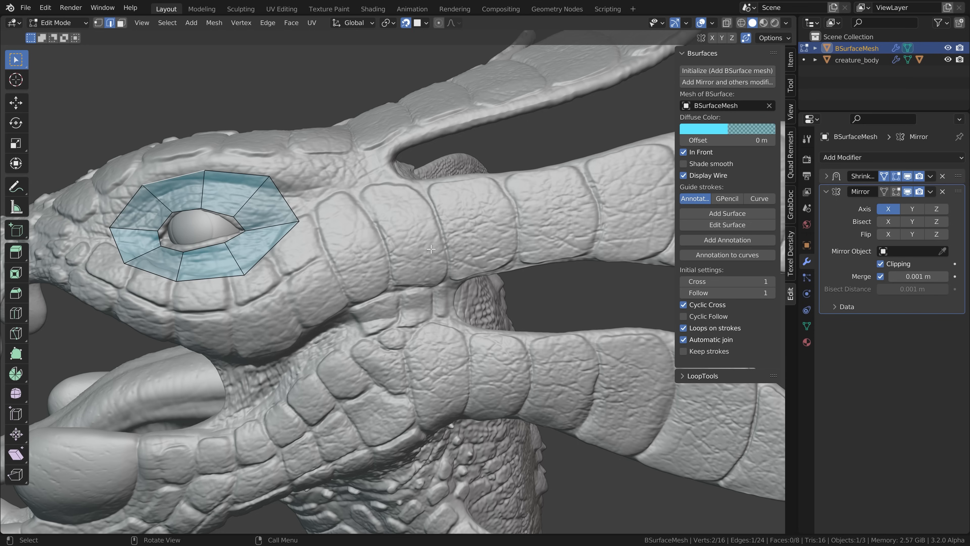
- Draw guide strokes across the horn segments, add a surface strip and adjust its Cyclic Cross
key("Alt")
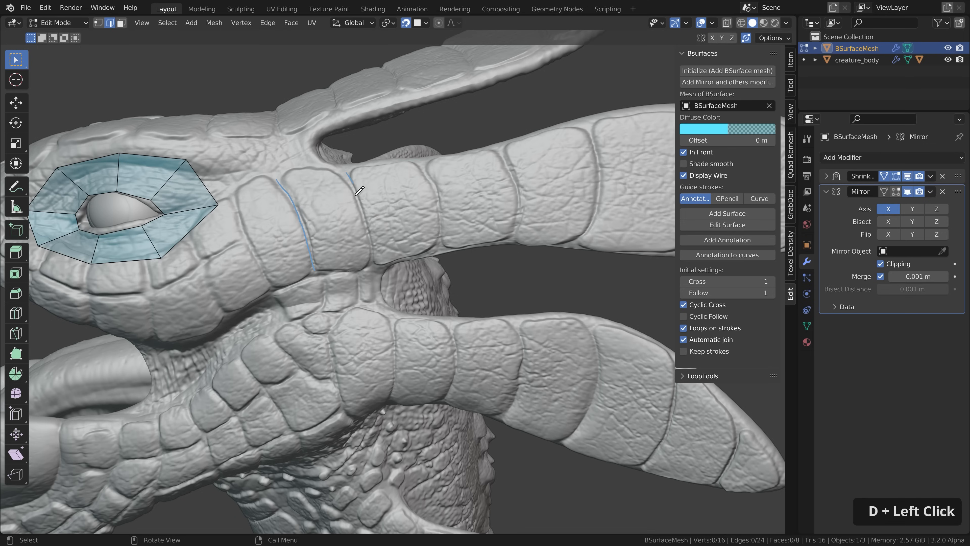
left_click_drag(359, 190, 590, 140)
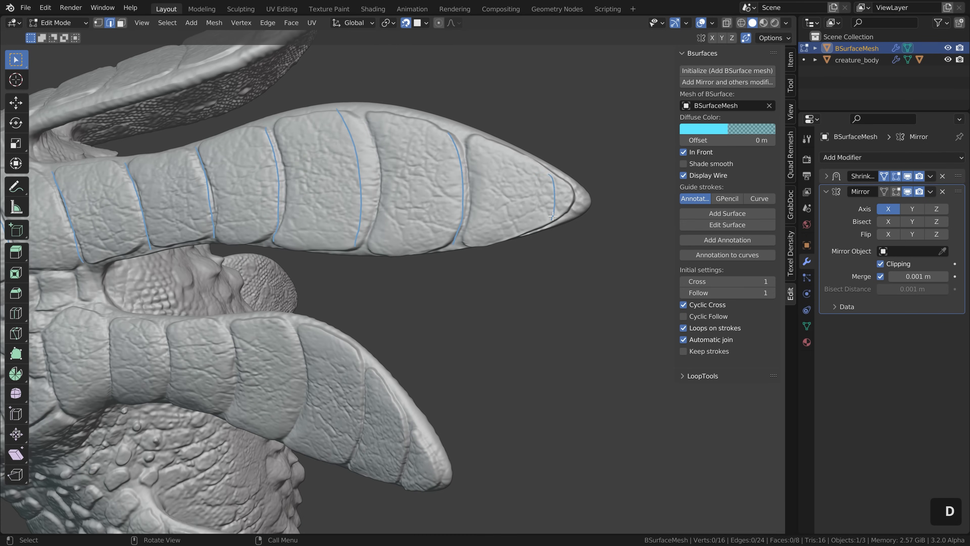
left_click(727, 214)
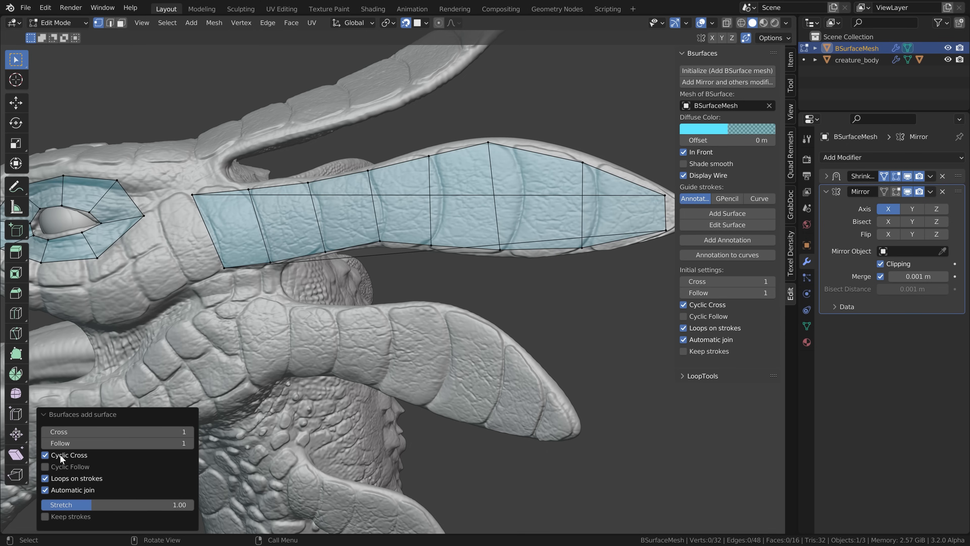
left_click(44, 455)
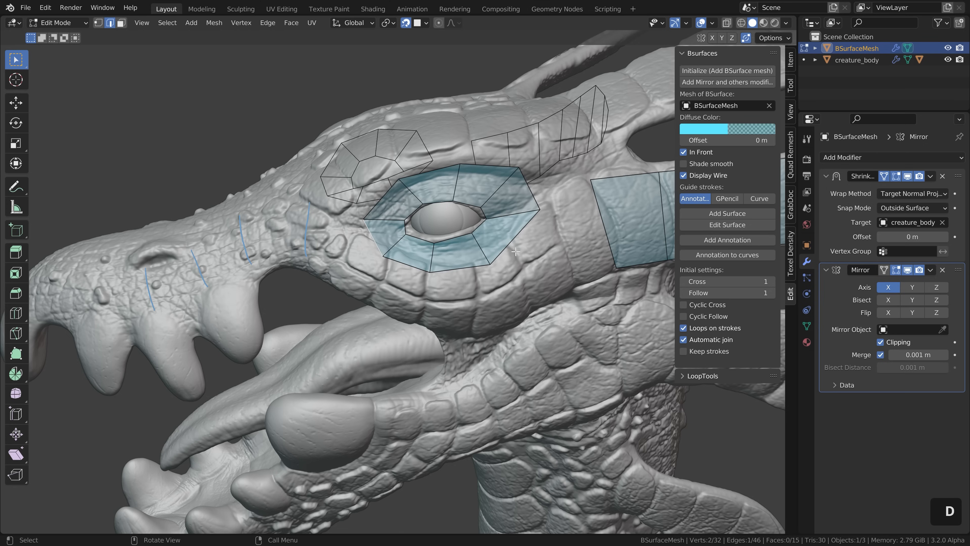
- Generate a strip of faces from the snout guide strokes running up to the eye ring
left_click(728, 213)
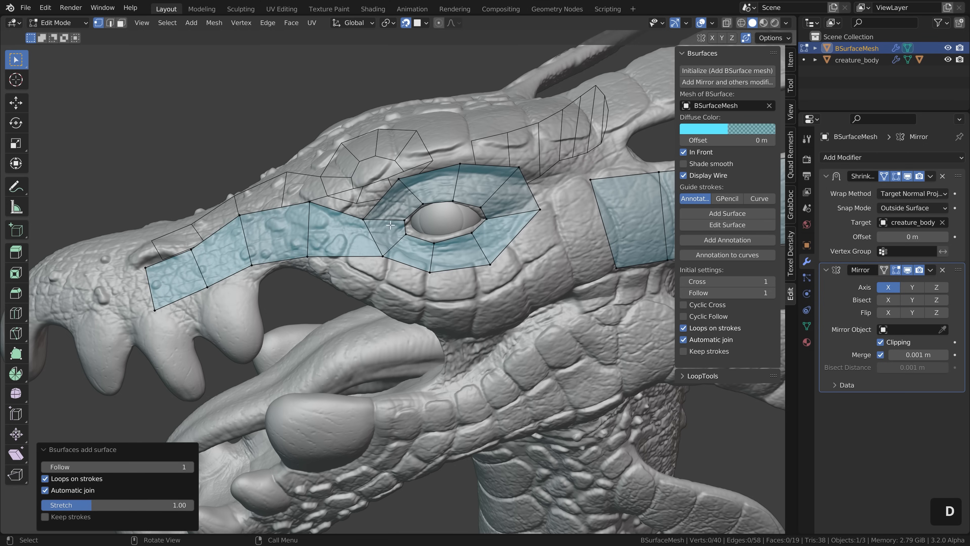
mouse_move(362, 250)
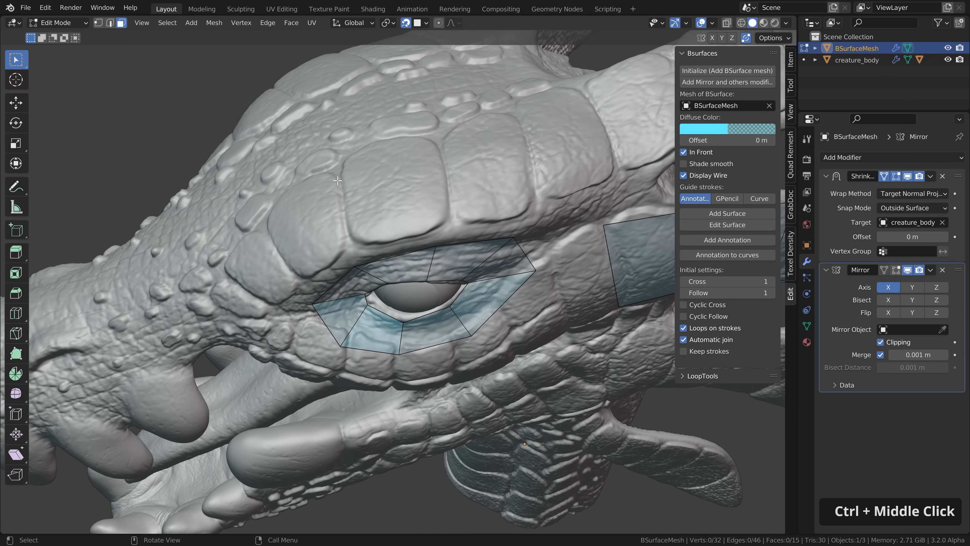
- Generate a surface from the brow-ridge guide strokes, then undo the badly joined result
left_click_drag(347, 186, 344, 232)
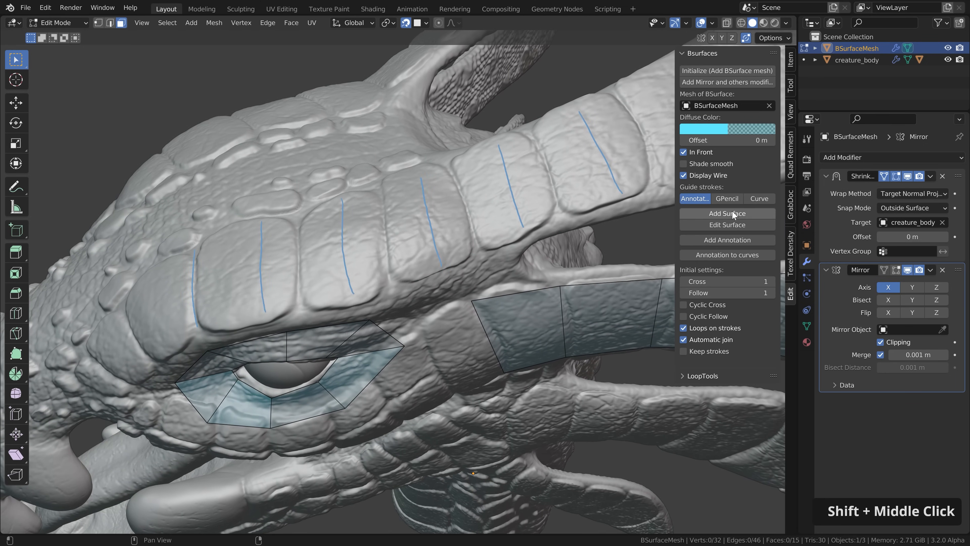
left_click(728, 213)
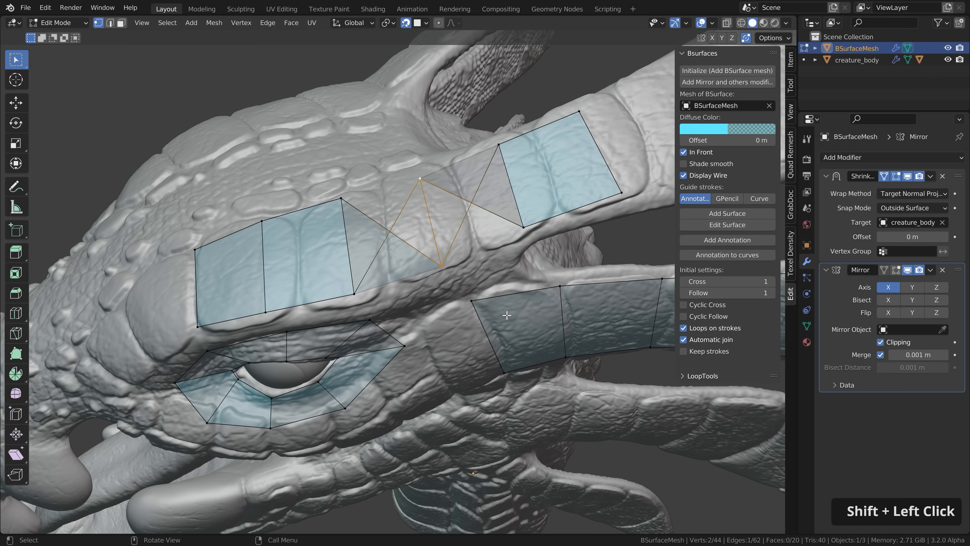
key("s")
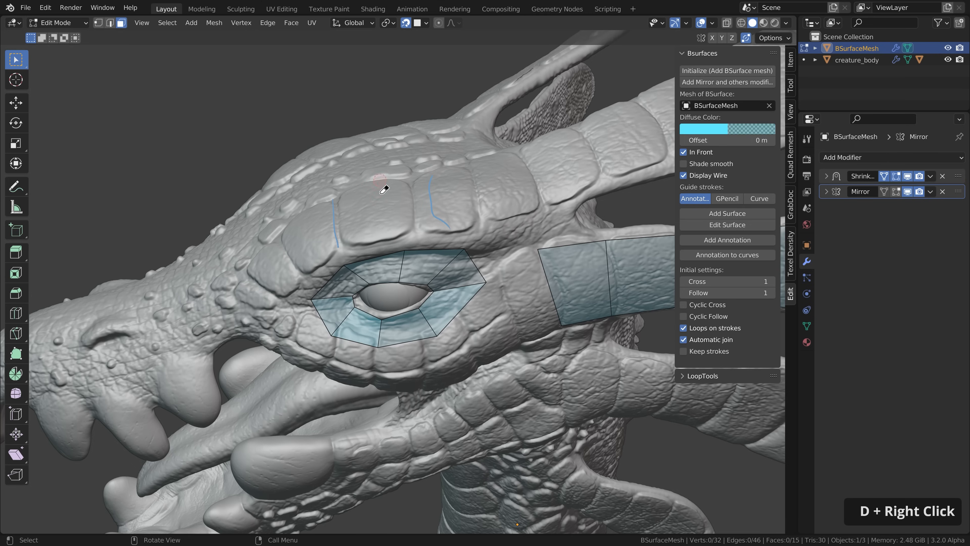
- Erase the remaining brow guide stroke with the Annotate Eraser
left_click(17, 186)
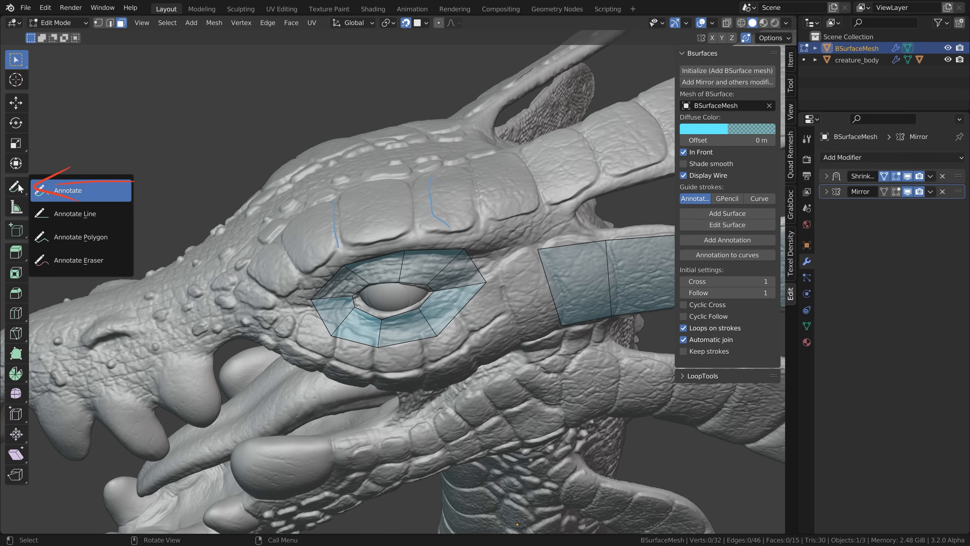
mouse_move(69, 265)
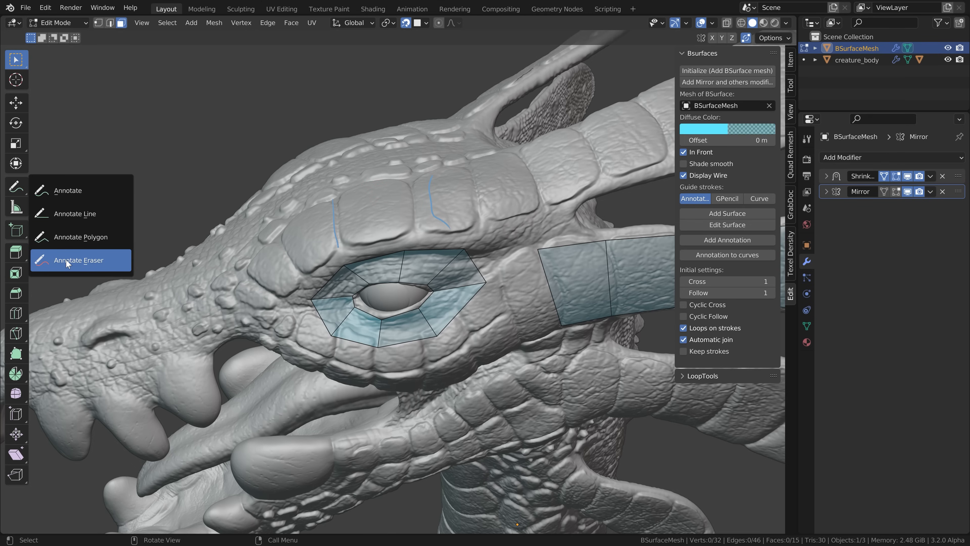
left_click(78, 260)
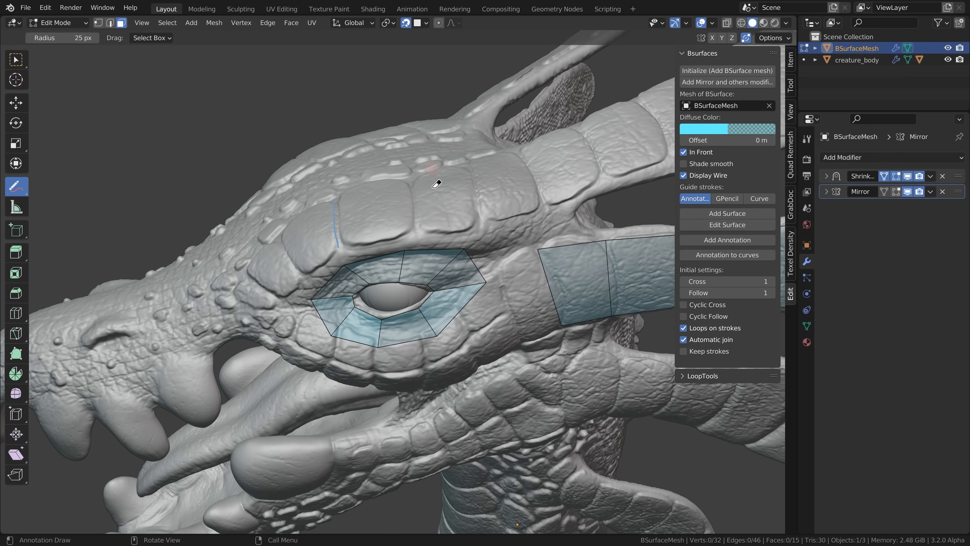
left_click(16, 60)
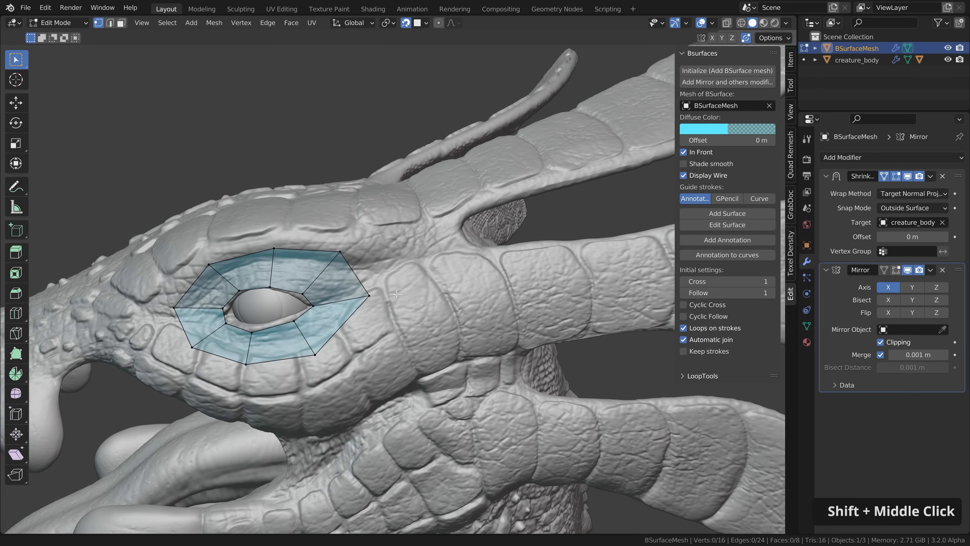
- Add two centred trial loop cuts to the eye ring, dissolve them, and slide an outer vertex along the scales
left_click_drag(396, 294, 300, 330)
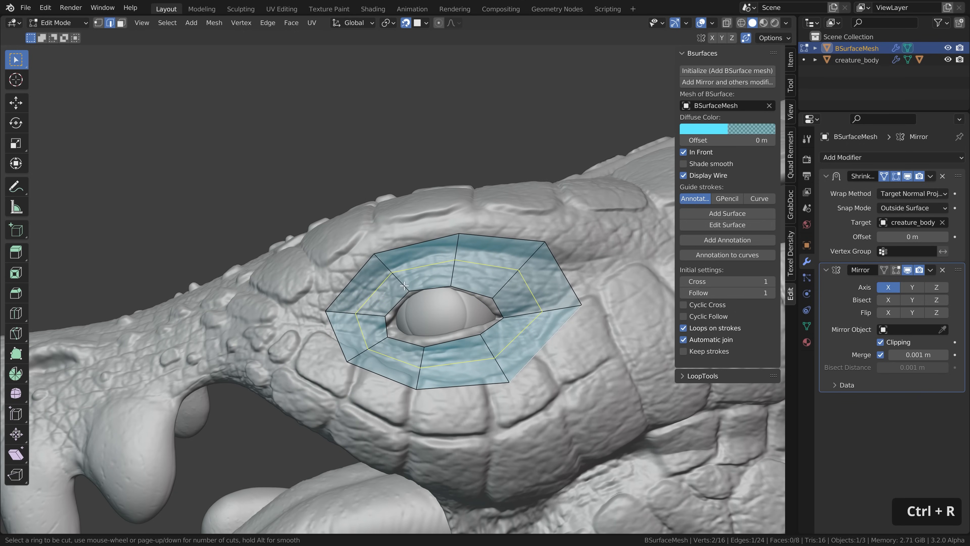
mouse_move(421, 364)
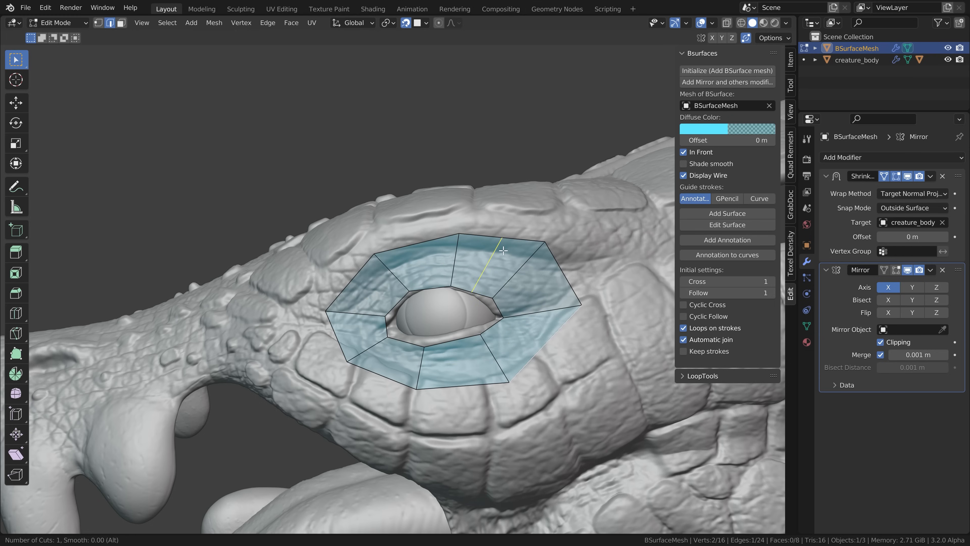
key("Page_Up")
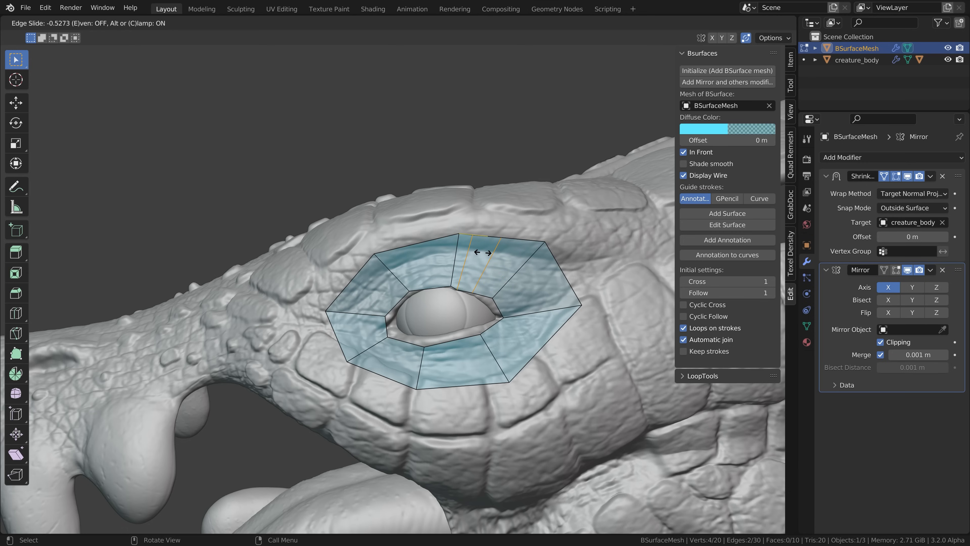
left_click(498, 256)
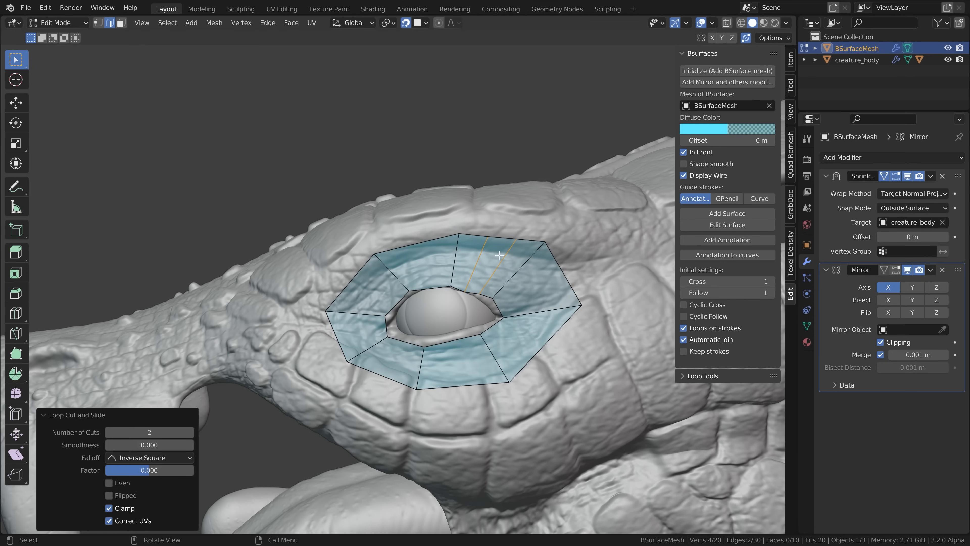
right_click(501, 275)
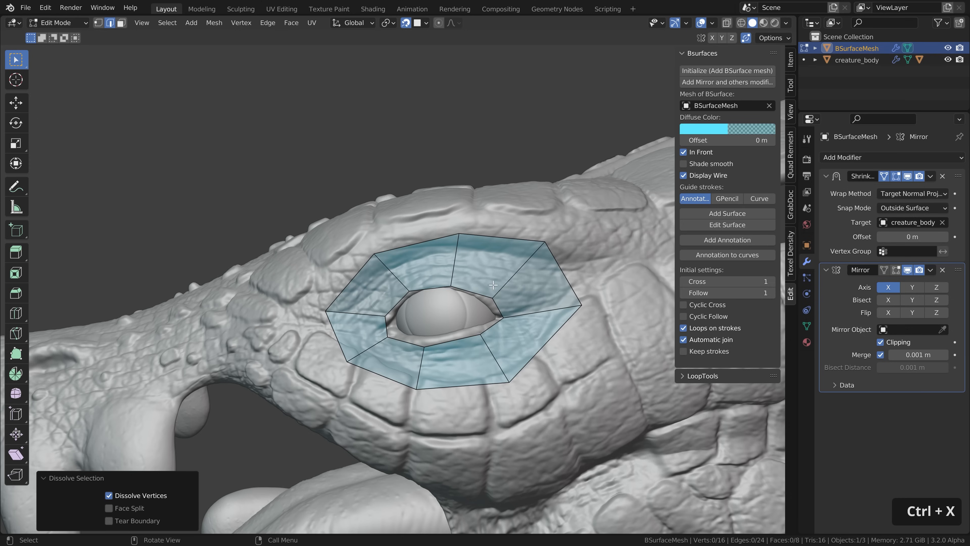
mouse_move(508, 353)
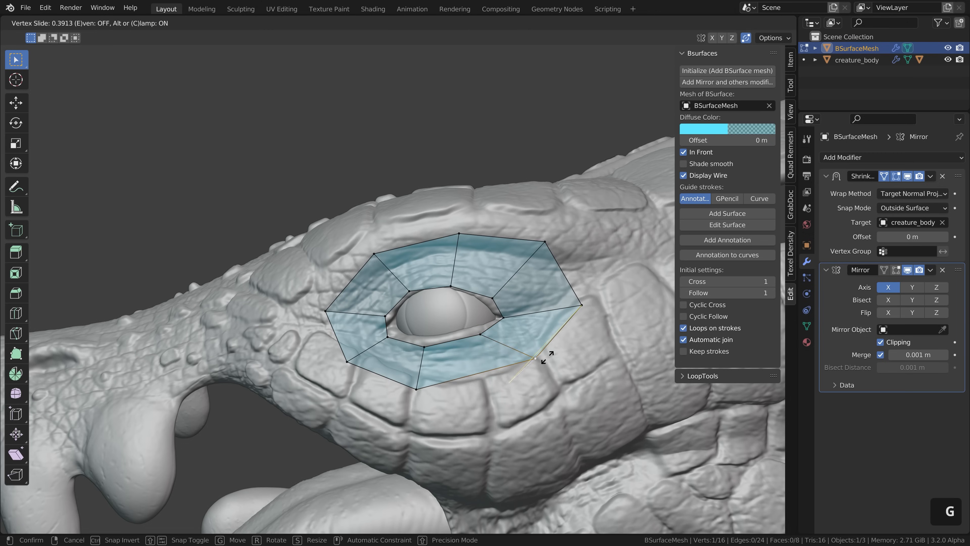
left_click(534, 358)
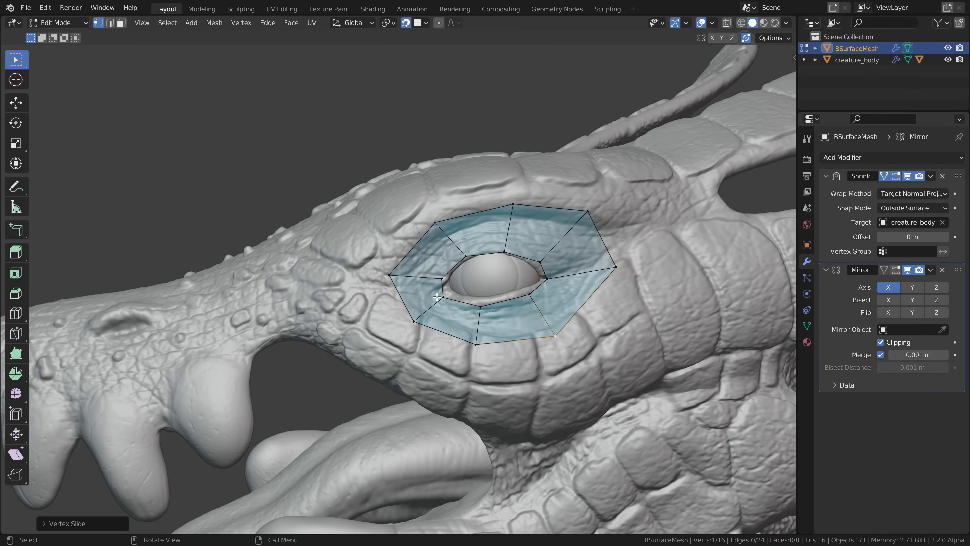
mouse_move(422, 303)
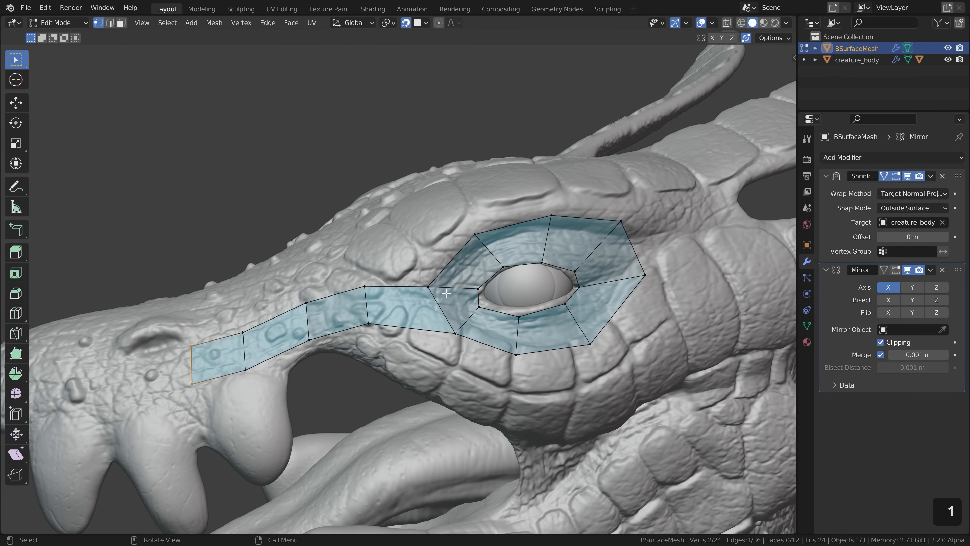
mouse_move(381, 287)
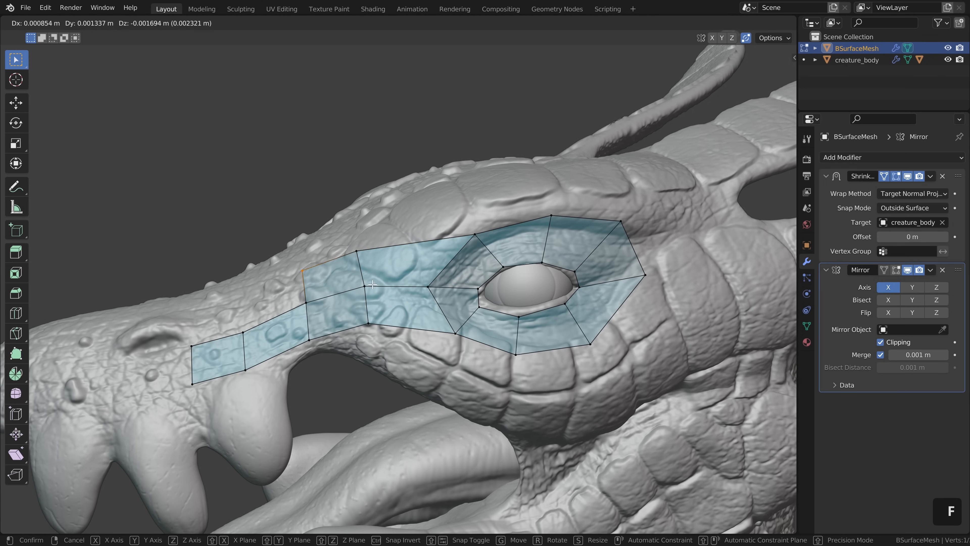
mouse_move(307, 312)
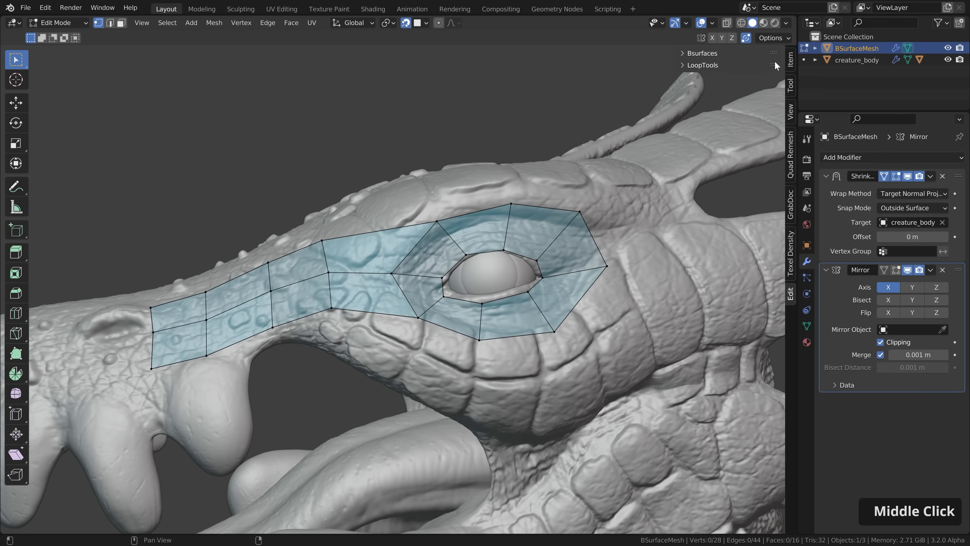
- Round the eye loop with LoopTools Circle and evenly space the snout loop with Space
left_click(683, 65)
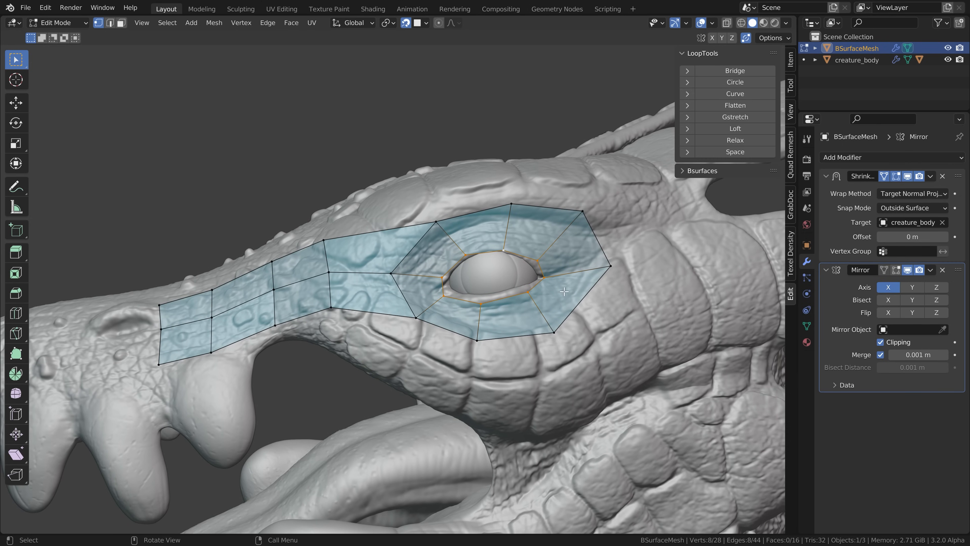
left_click(735, 82)
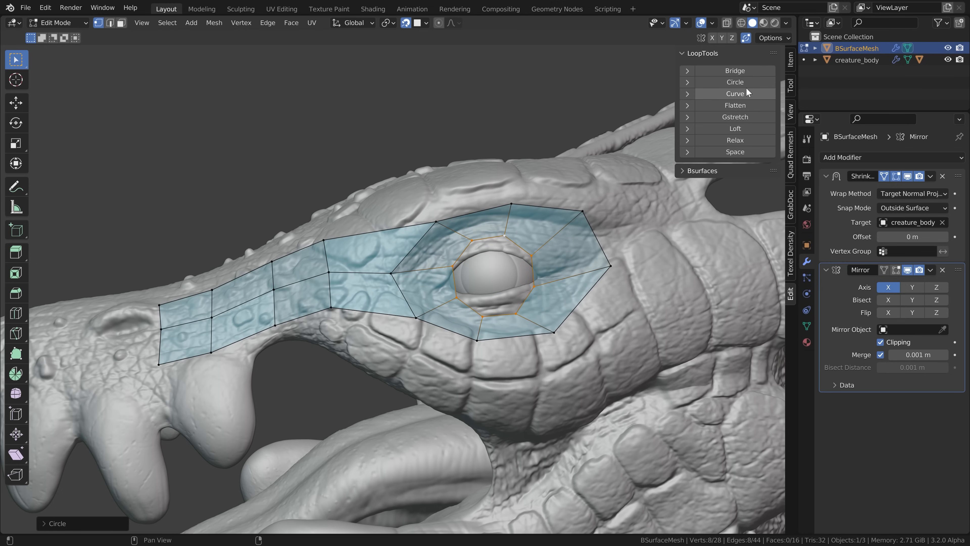
left_click(735, 140)
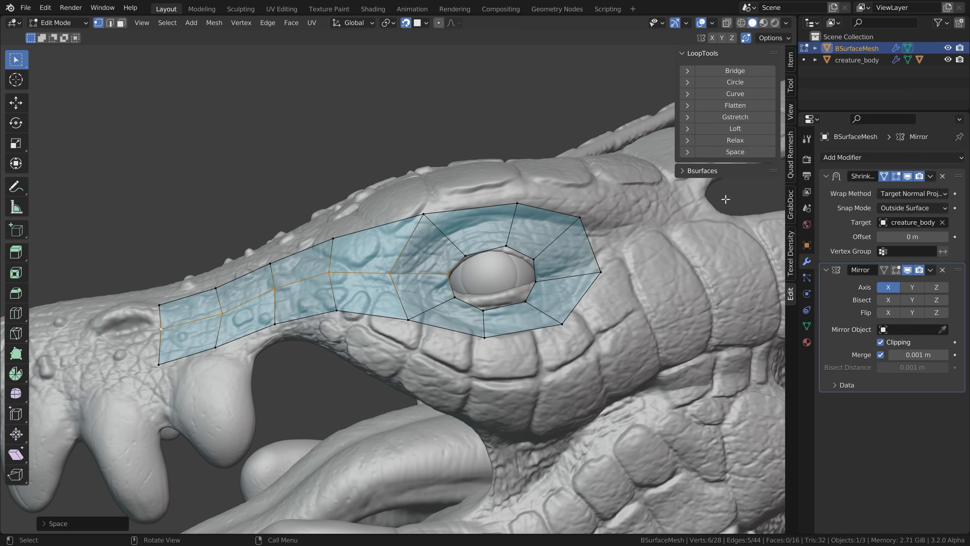
mouse_move(406, 334)
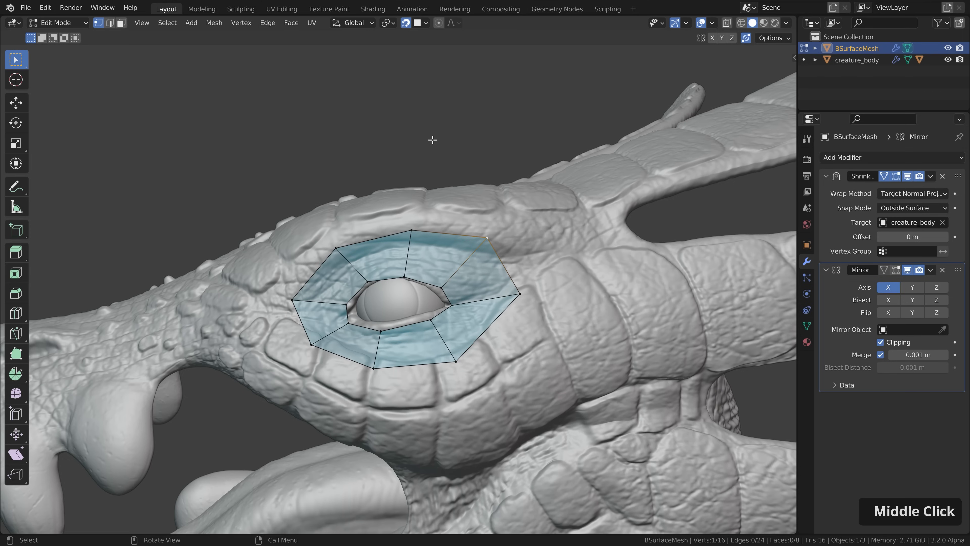
- Move the upper outer corner vertex of the eye ring into place
key("g")
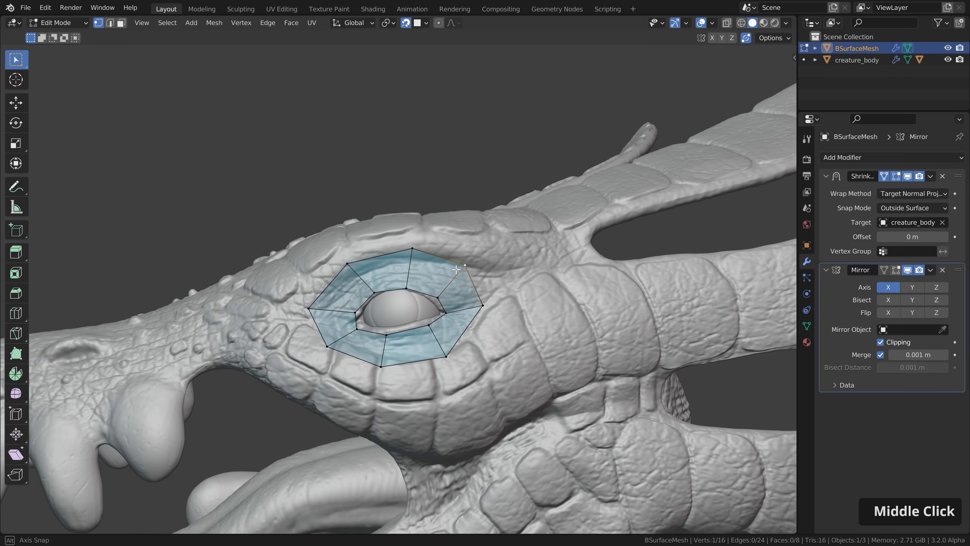
left_click_drag(454, 270, 470, 292)
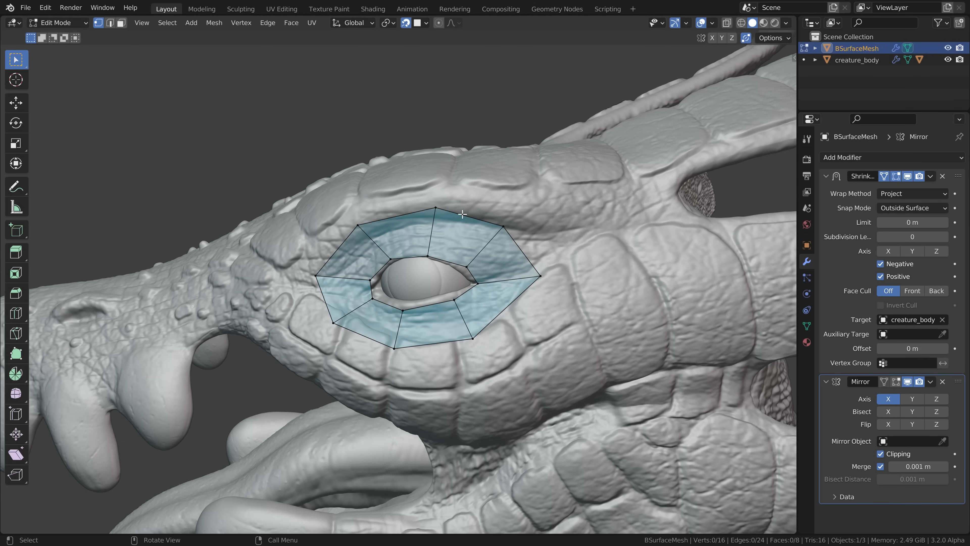
mouse_move(612, 245)
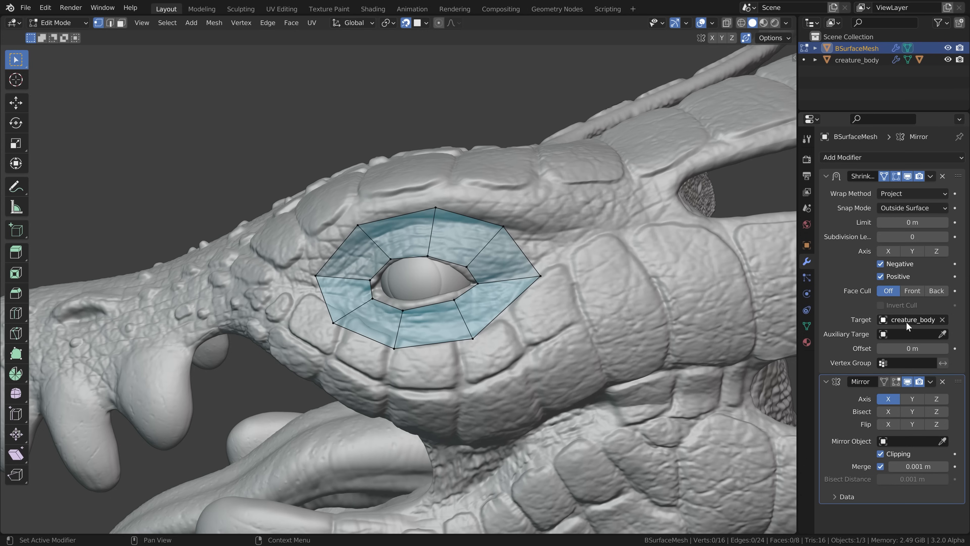
mouse_move(854, 277)
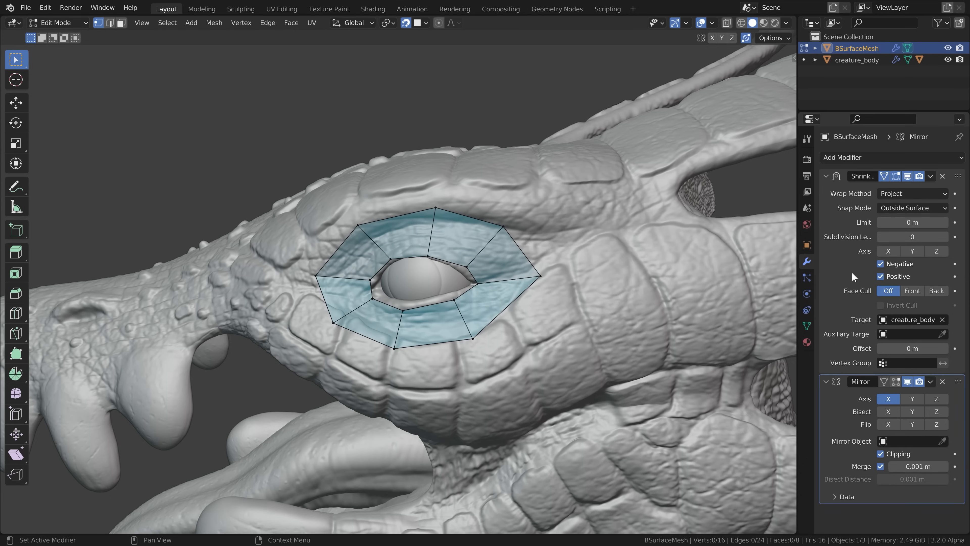
mouse_move(486, 144)
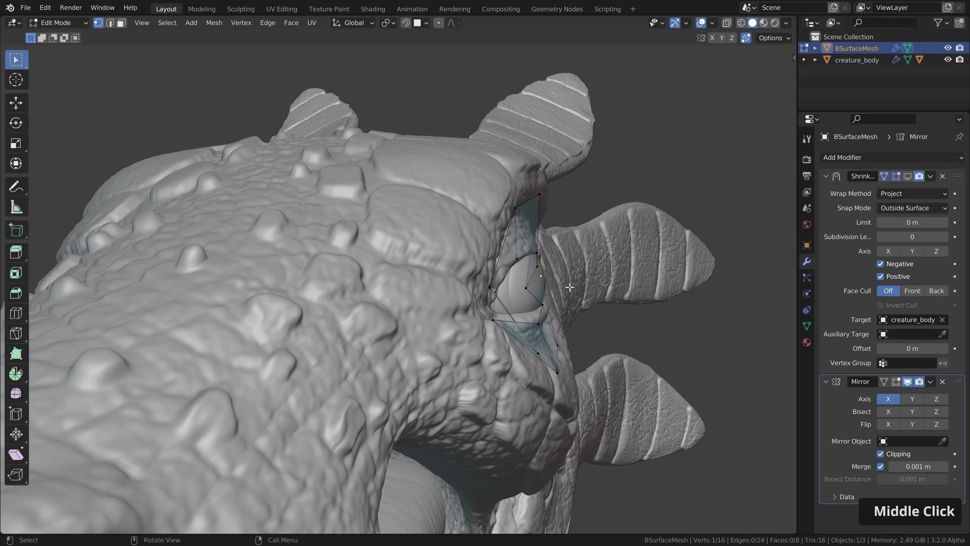
- Pull the rear corner vertex of the eye ring inward against the eye socket
left_click_drag(570, 287, 625, 248)
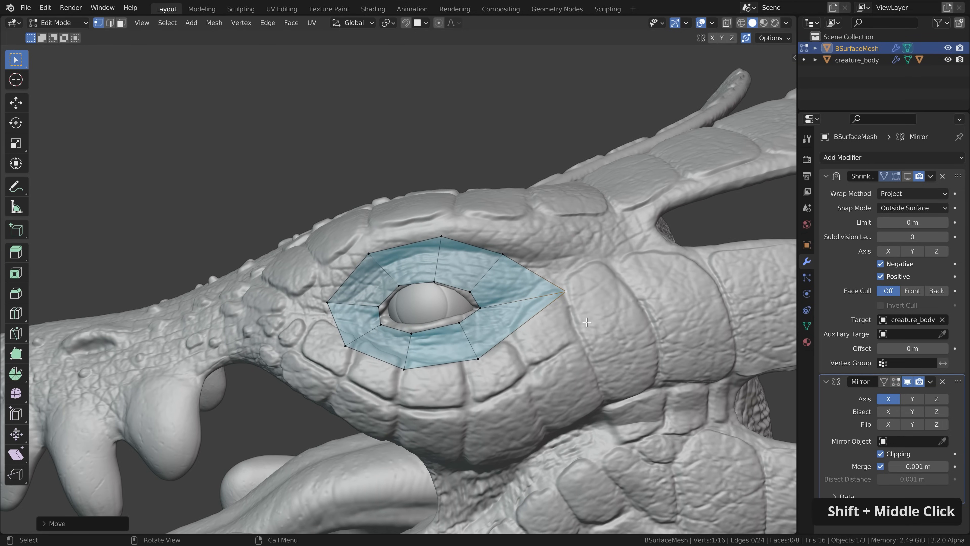
left_click_drag(586, 322, 733, 259)
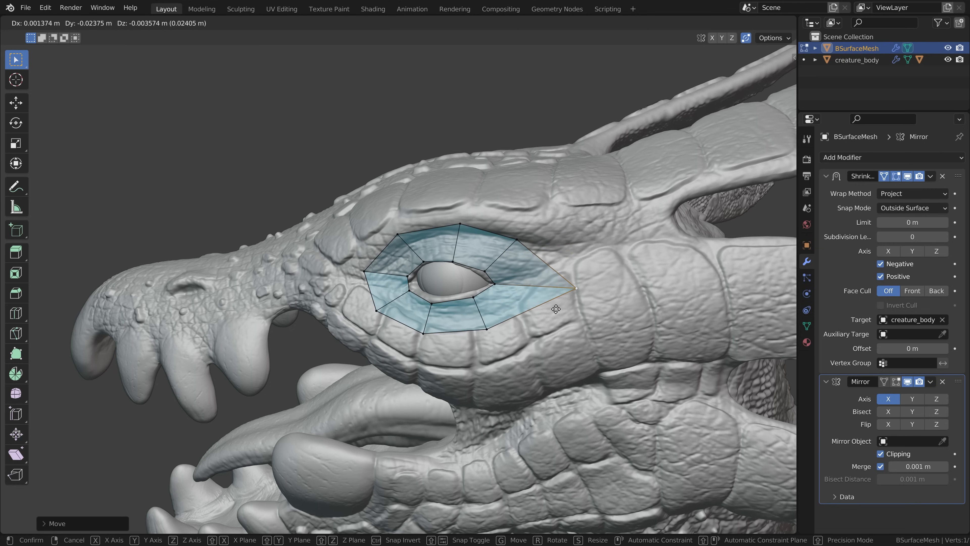
mouse_move(571, 272)
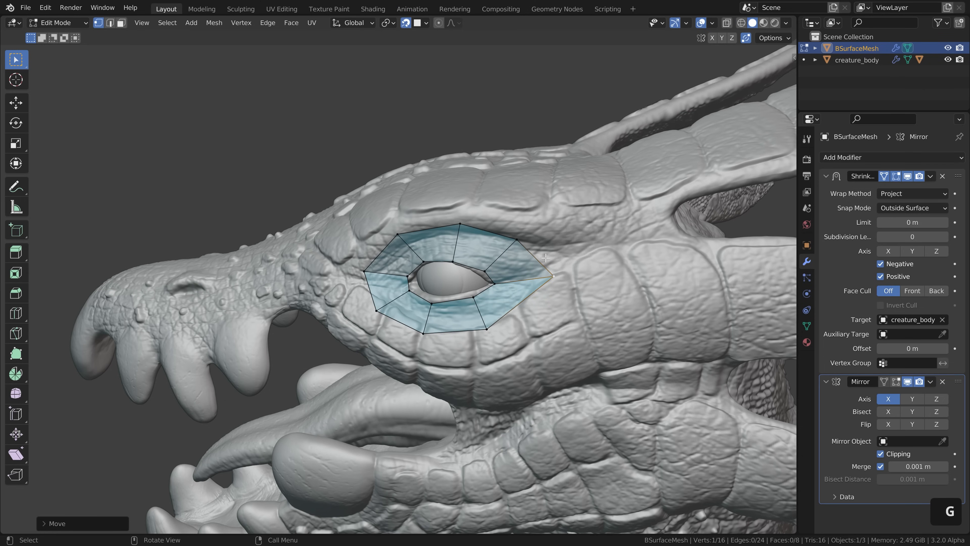
key("g")
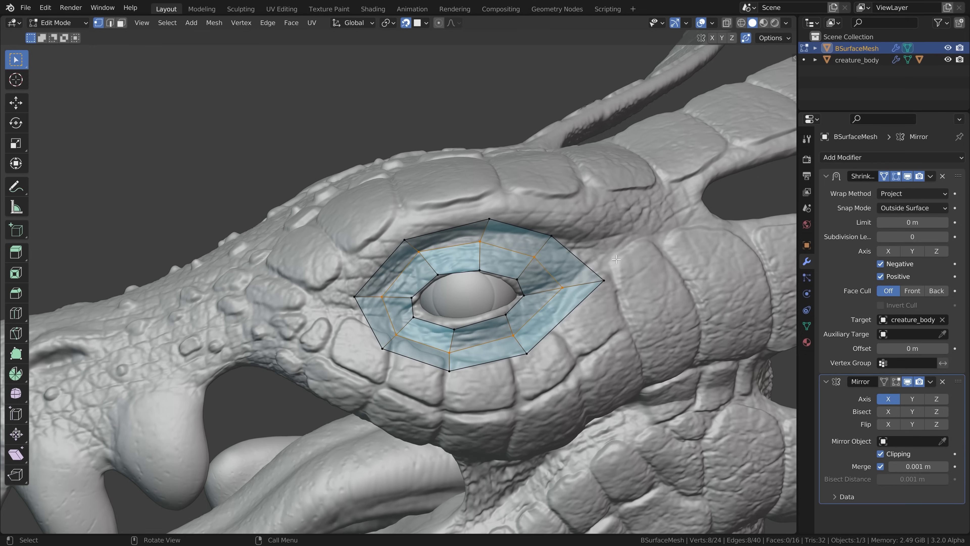
mouse_move(617, 264)
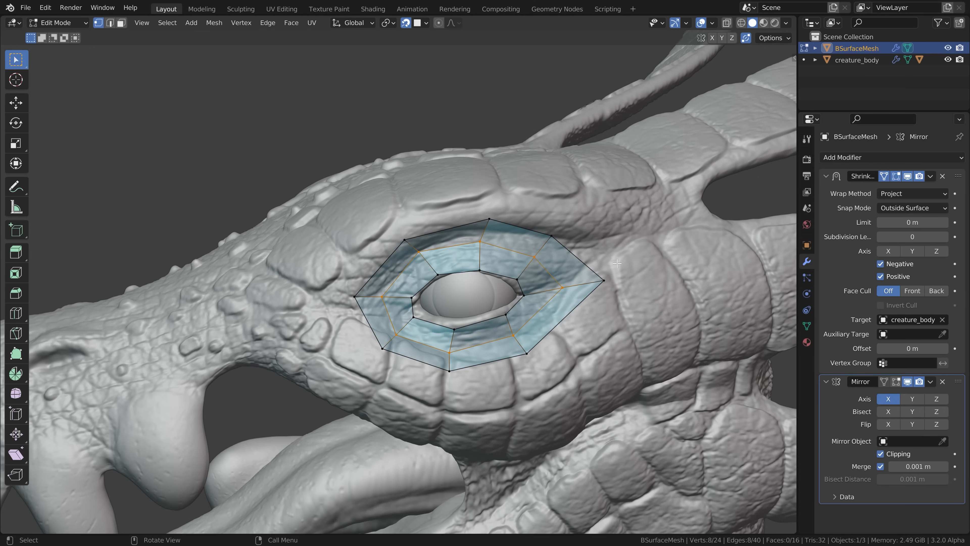
- Extrude and scale an outer loop of faces around the eye ring
left_click_drag(616, 262, 647, 287)
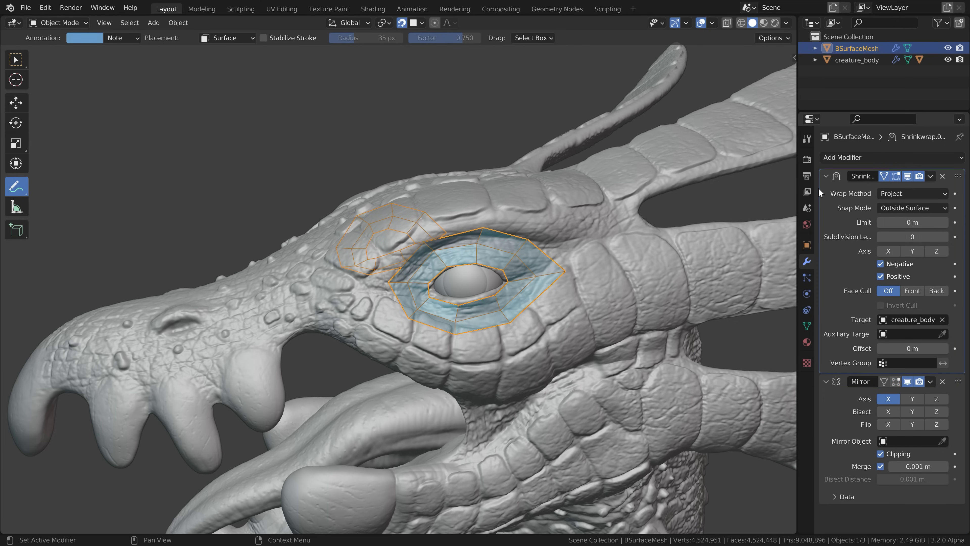
- In Edit Mode, nudge the top outer-ring vertex and extrude a strip of faces up toward the brow
key("Tab")
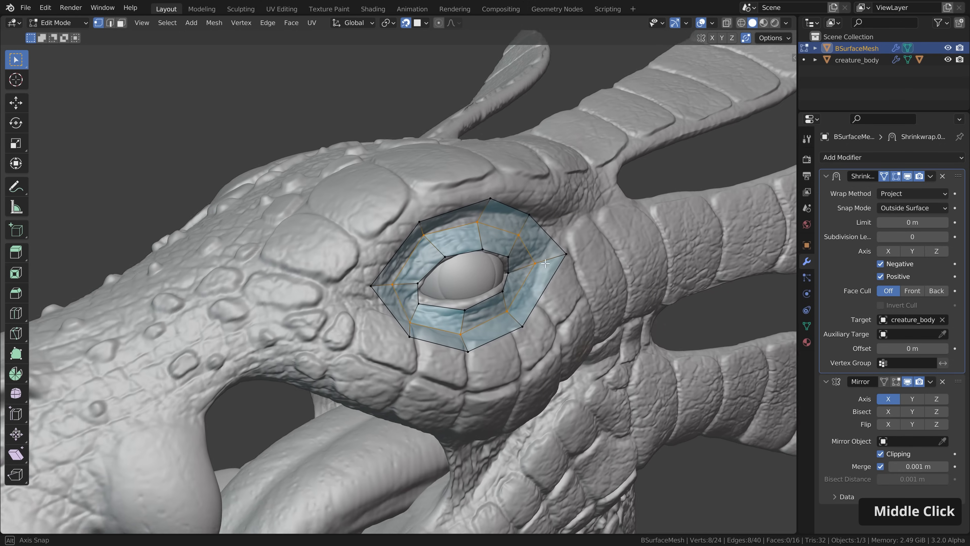
left_click_drag(545, 262, 501, 247)
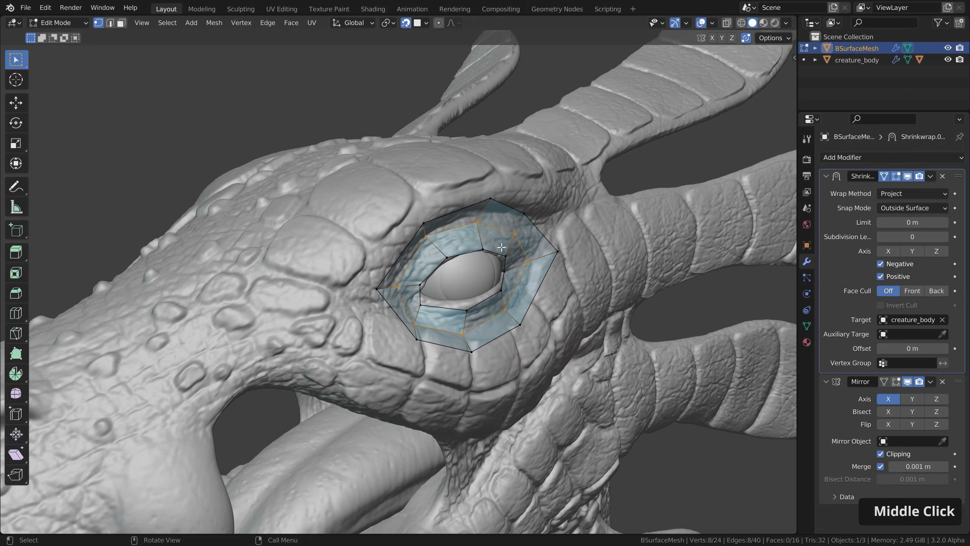
left_click_drag(501, 248, 526, 246)
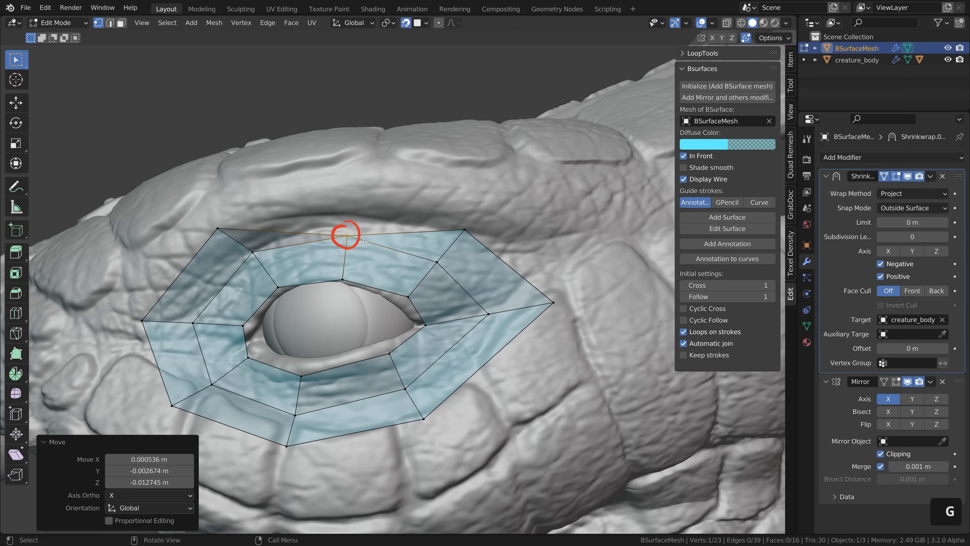
left_click_drag(346, 235, 382, 275)
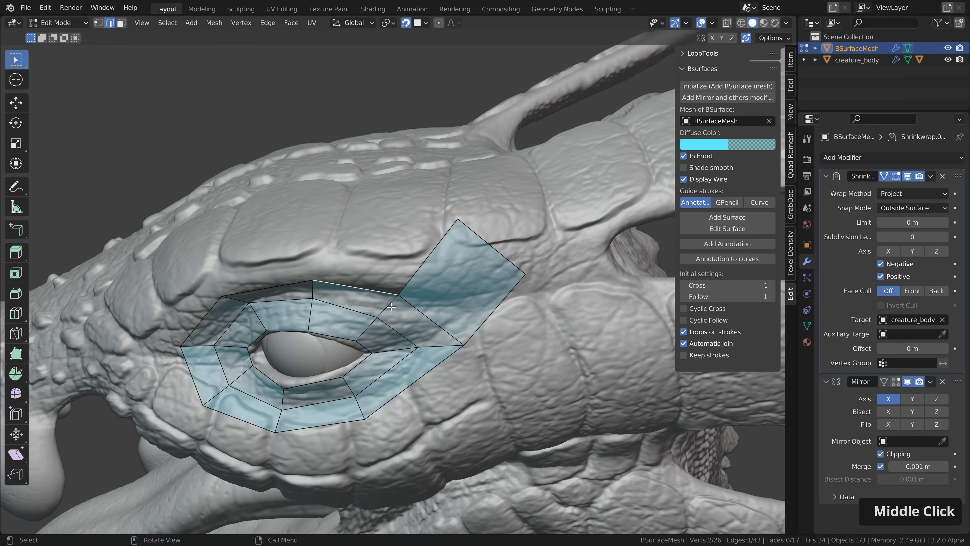
left_click(455, 221)
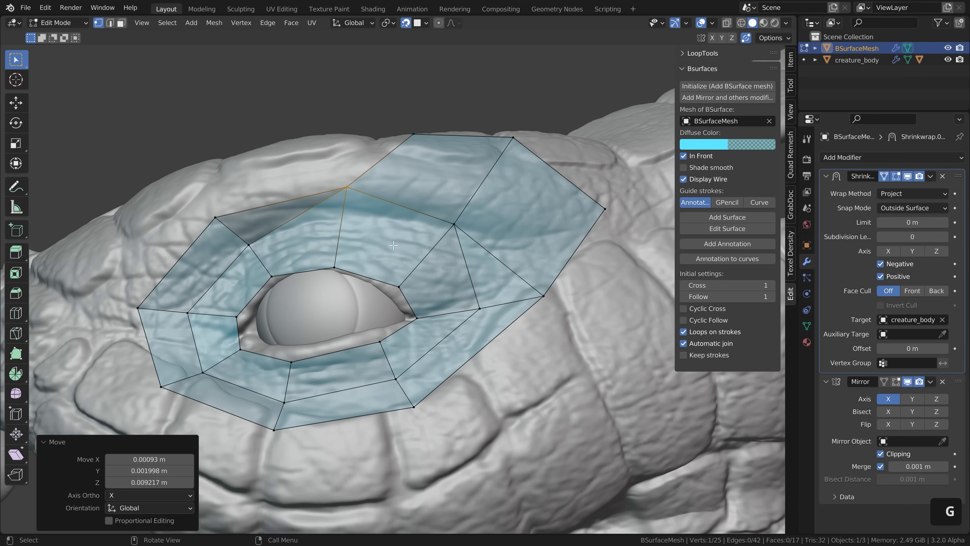
- Enable Auto Merge in the mesh editing Options before restarting the mesh
left_click(773, 38)
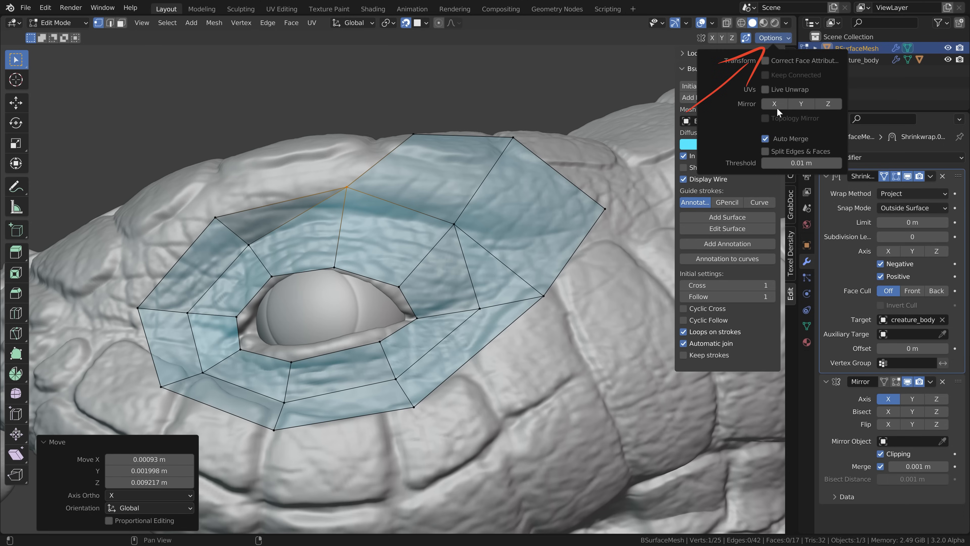
left_click(773, 38)
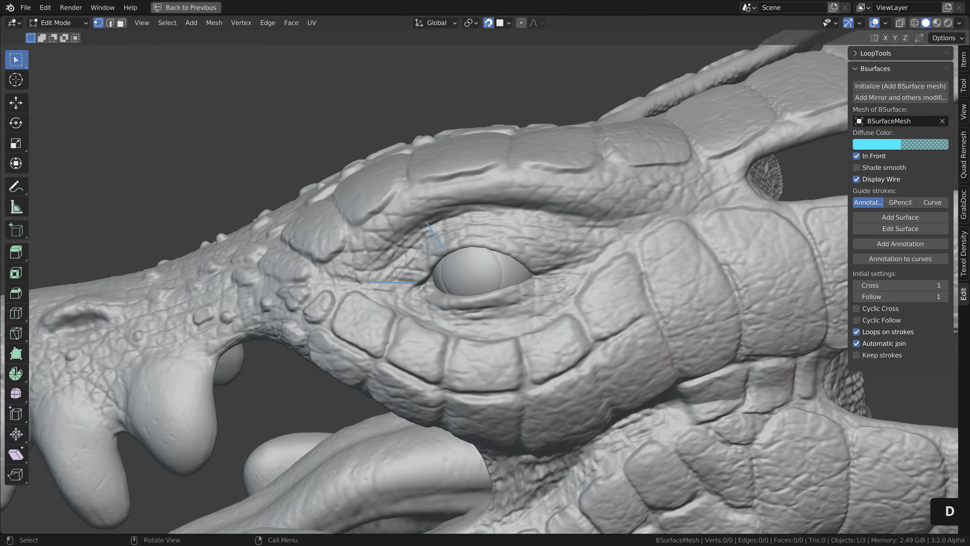
- Build the eye ring and a horn quad strip from the guide strokes with Add Surface, adjusting one ring vertex
left_click(900, 218)
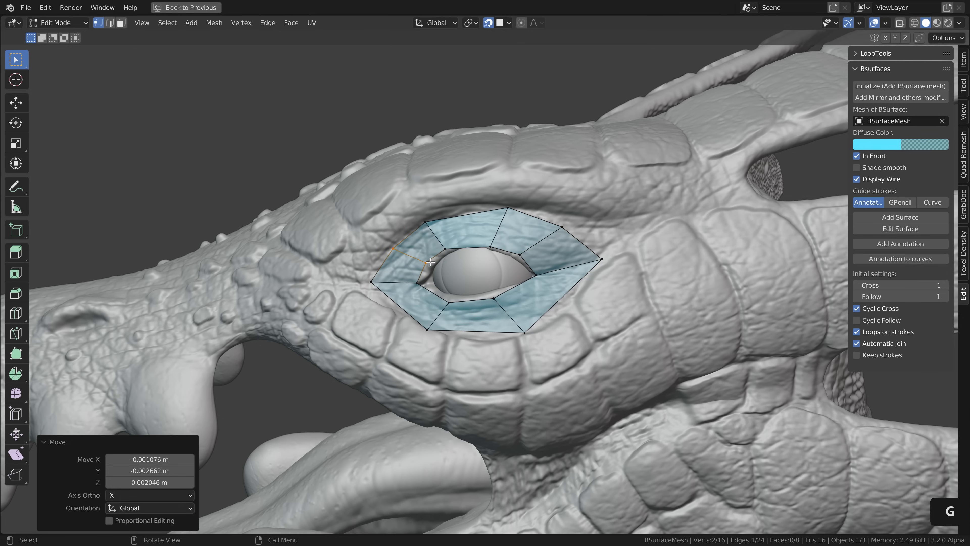
left_click_drag(430, 262, 464, 333)
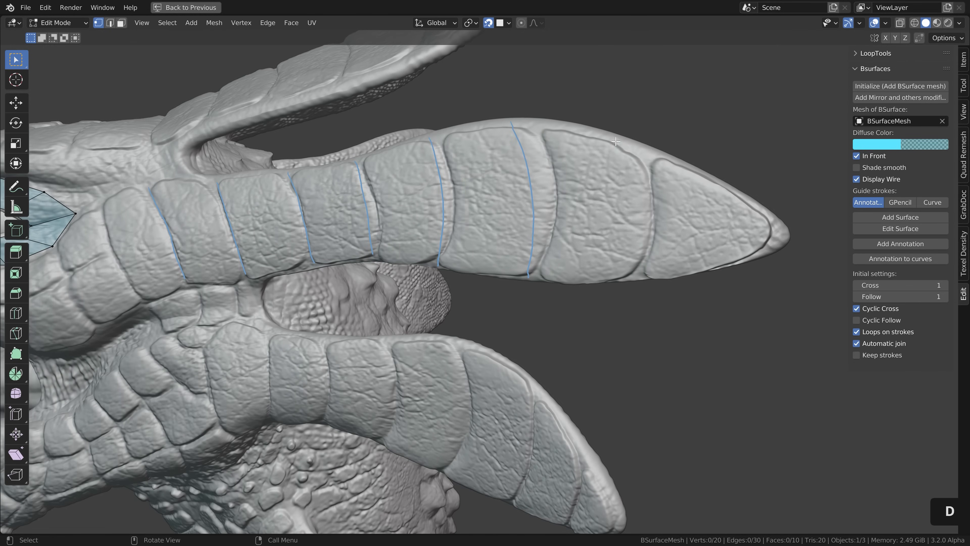
left_click(900, 217)
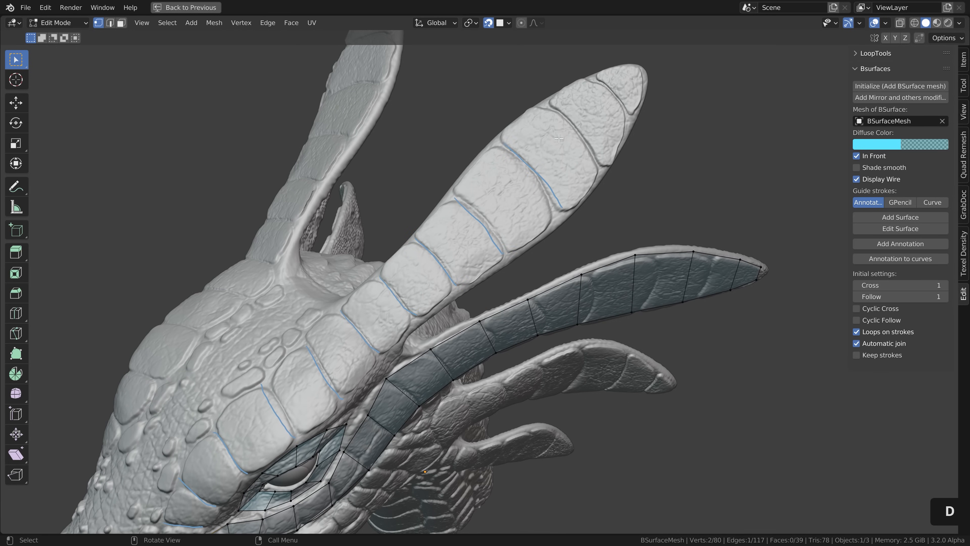
- Generate quad strips over the frill spikes with Add Surface and reposition brow and nostril vertices
left_click(901, 217)
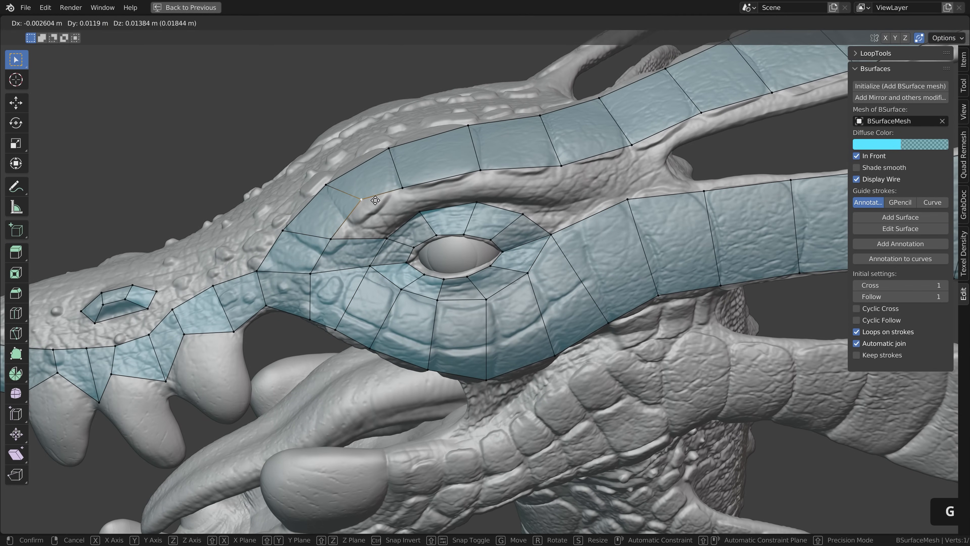
left_click(361, 199)
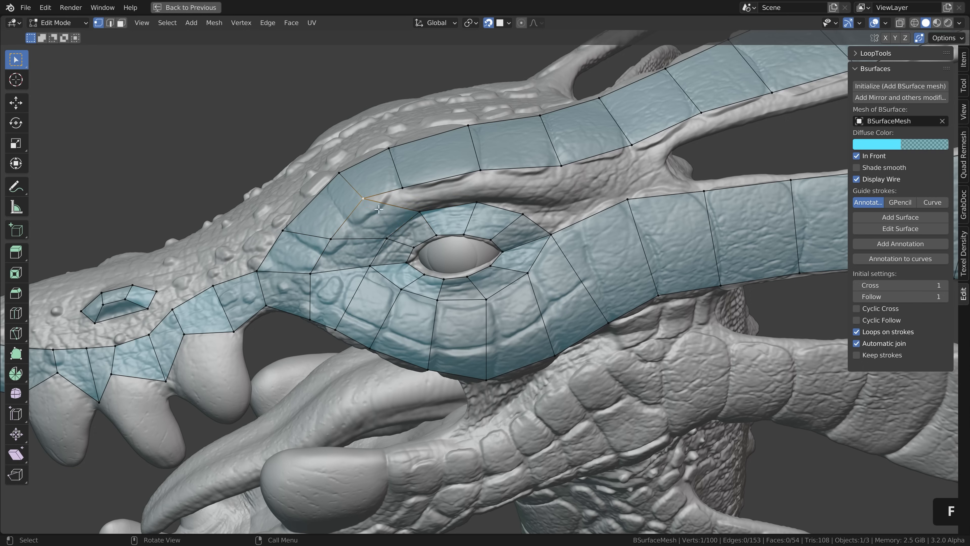
left_click_drag(377, 209, 444, 210)
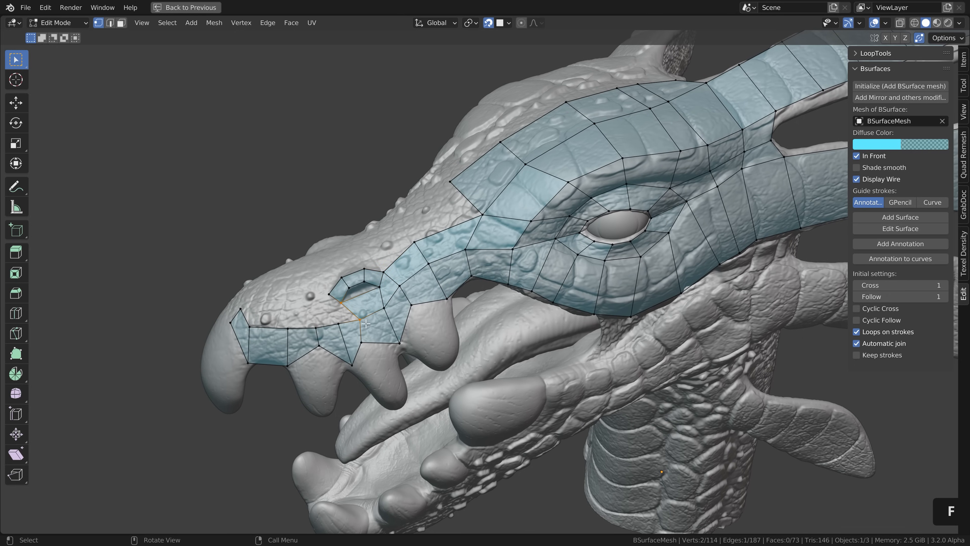
key("g")
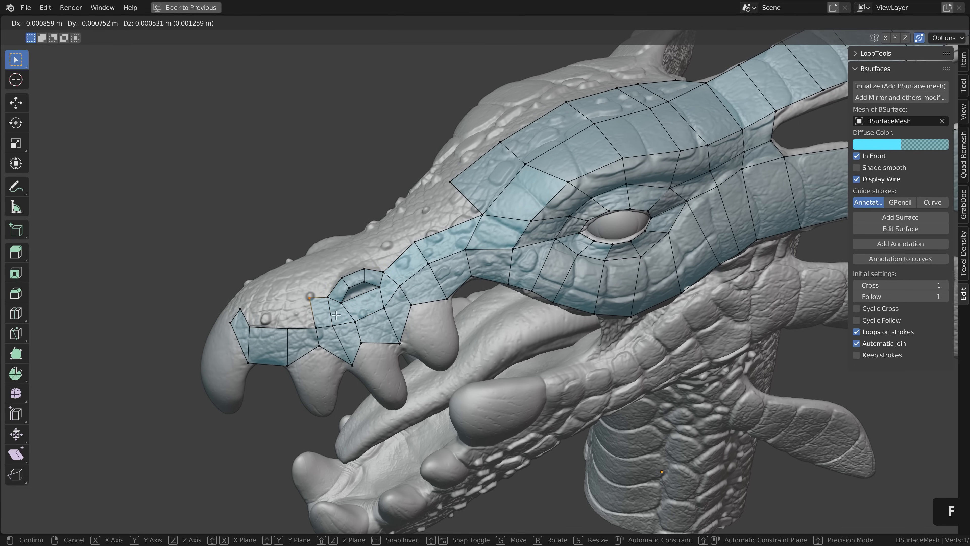
left_click_drag(334, 312, 253, 313)
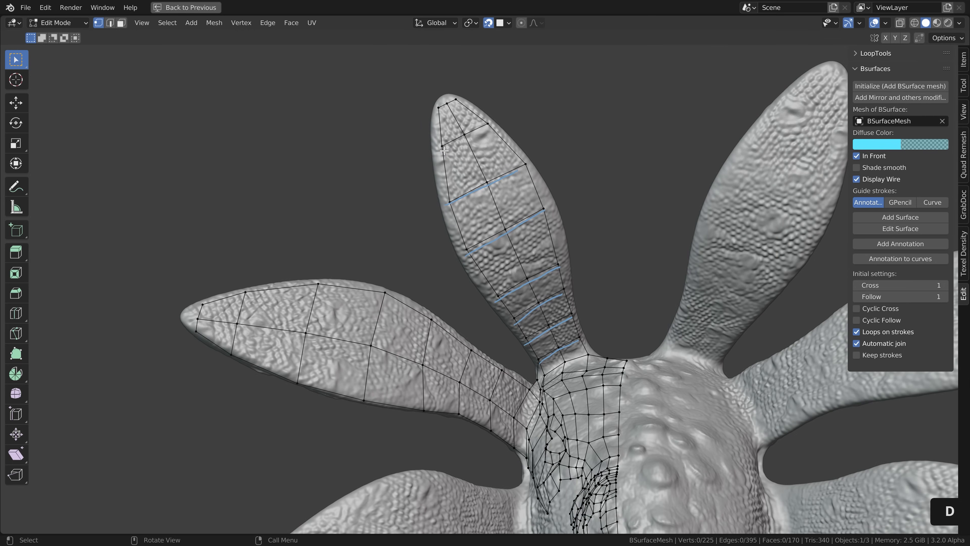
- Fill the remaining gaps on the horns with quad strips, reaching 248 faces
left_click(900, 217)
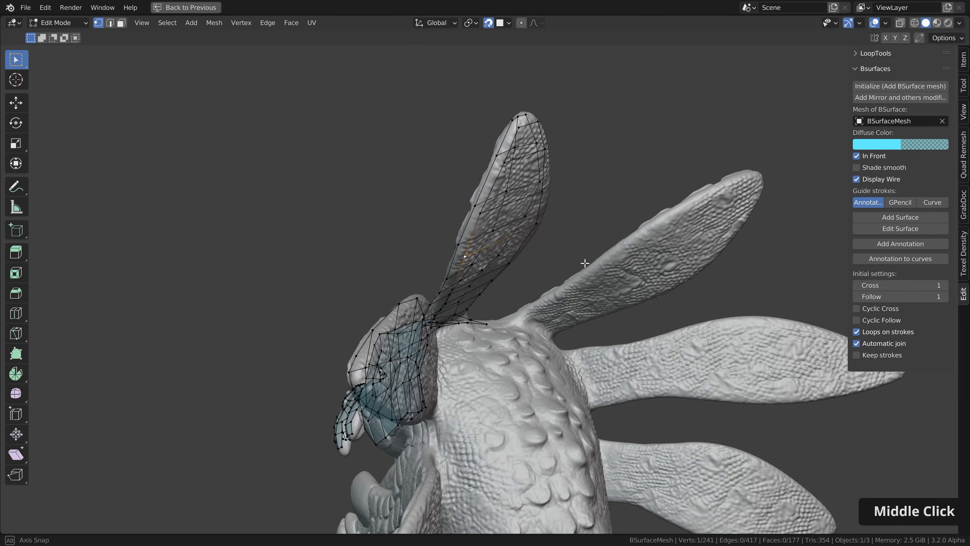
left_click_drag(585, 263, 466, 258)
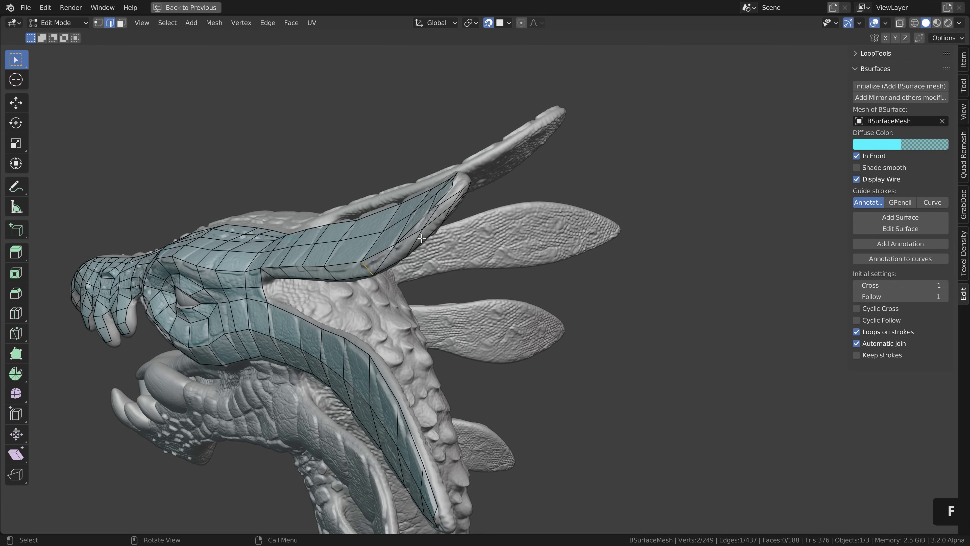
left_click_drag(422, 239, 465, 179)
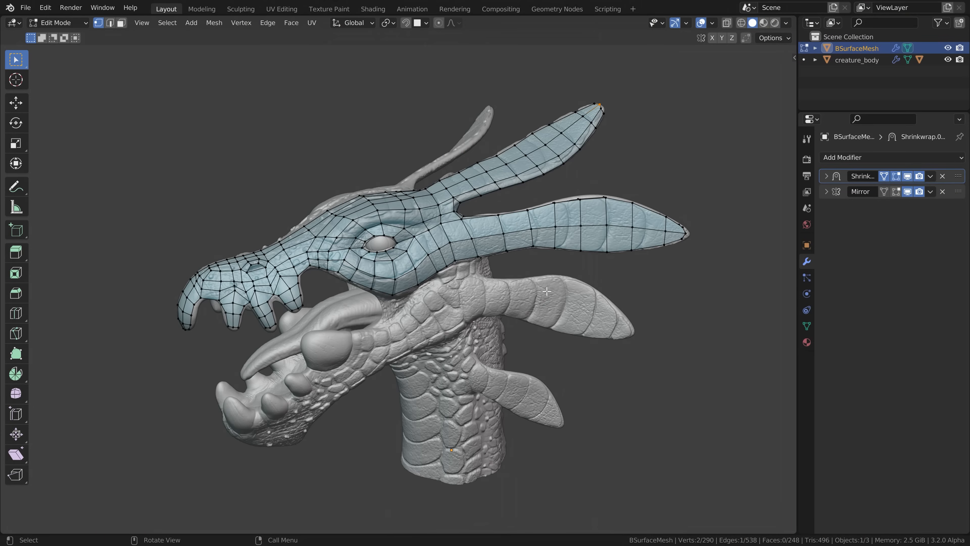
mouse_move(397, 307)
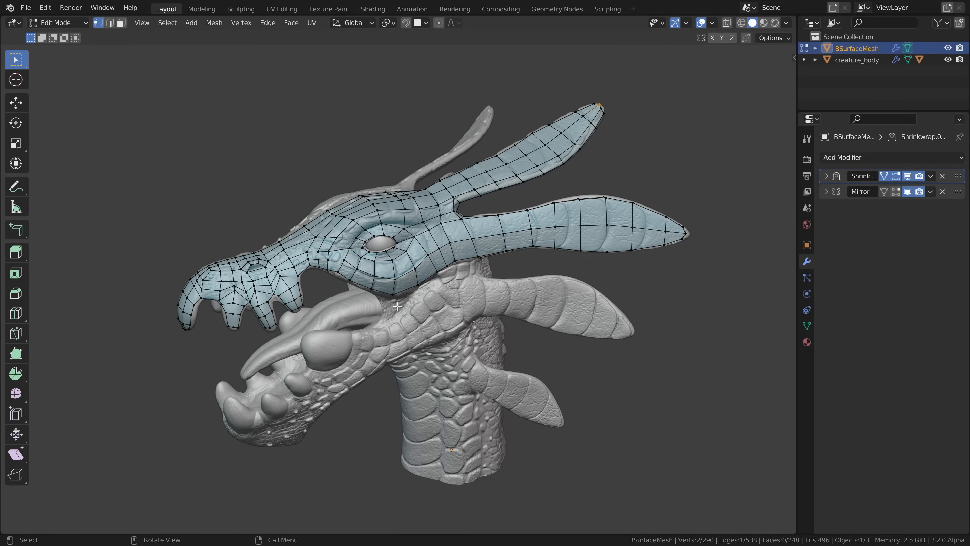
mouse_move(505, 277)
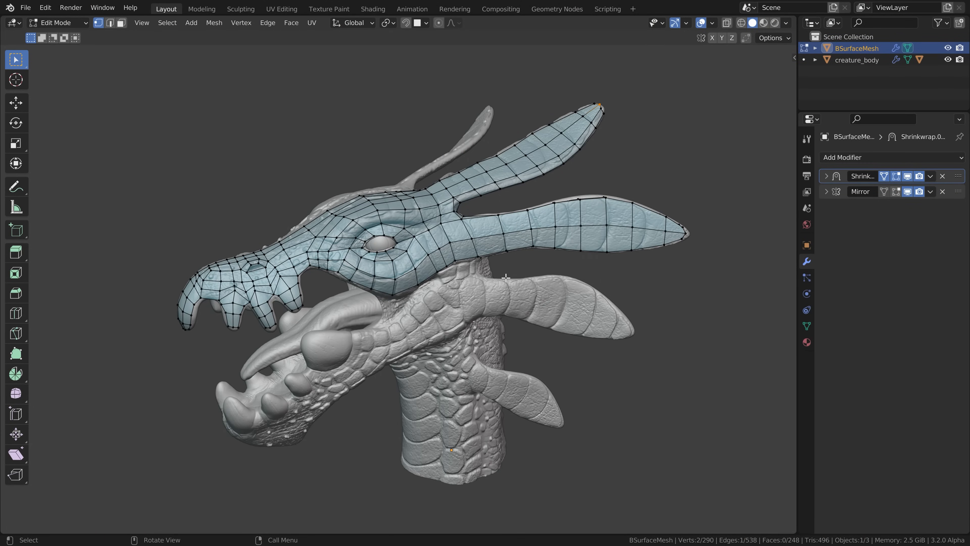
- Duplicate the Shrinkwrap modifier, apply the copy in Object Mode, and return to Edit Mode
key("Tab")
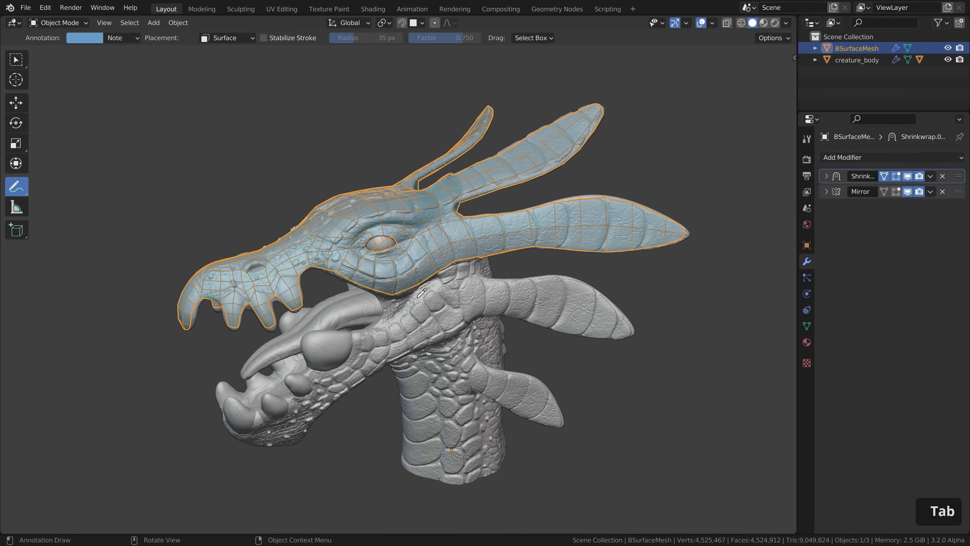
left_click(15, 61)
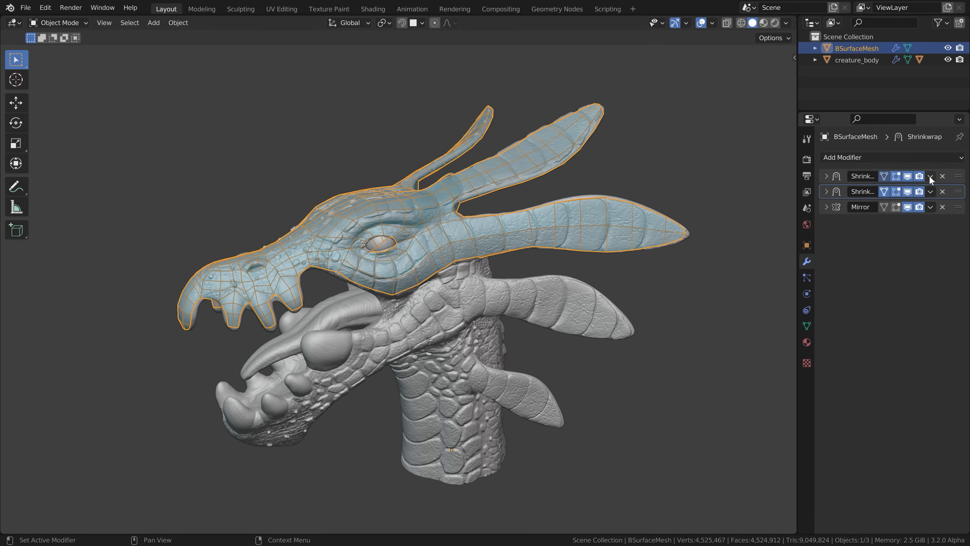
left_click(942, 176)
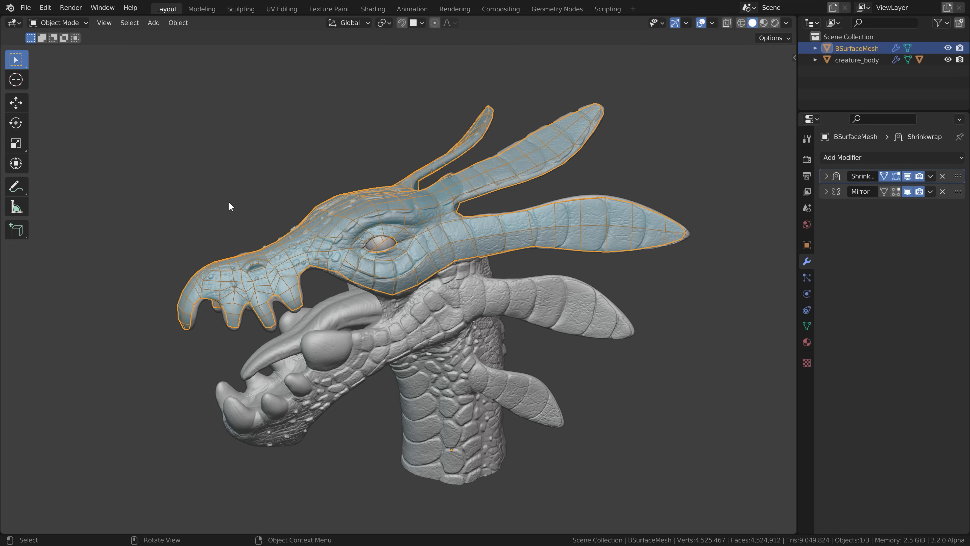
left_click_drag(228, 206, 426, 239)
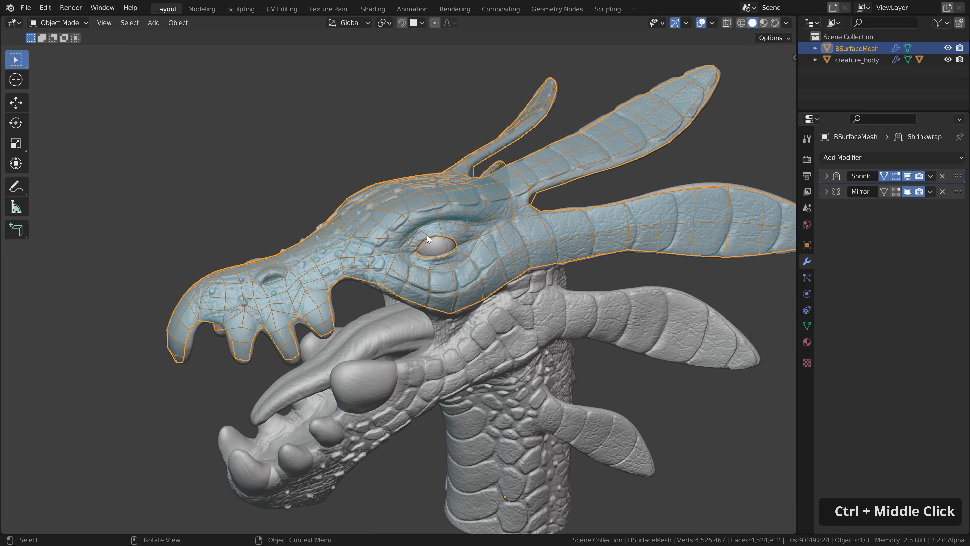
key("Tab")
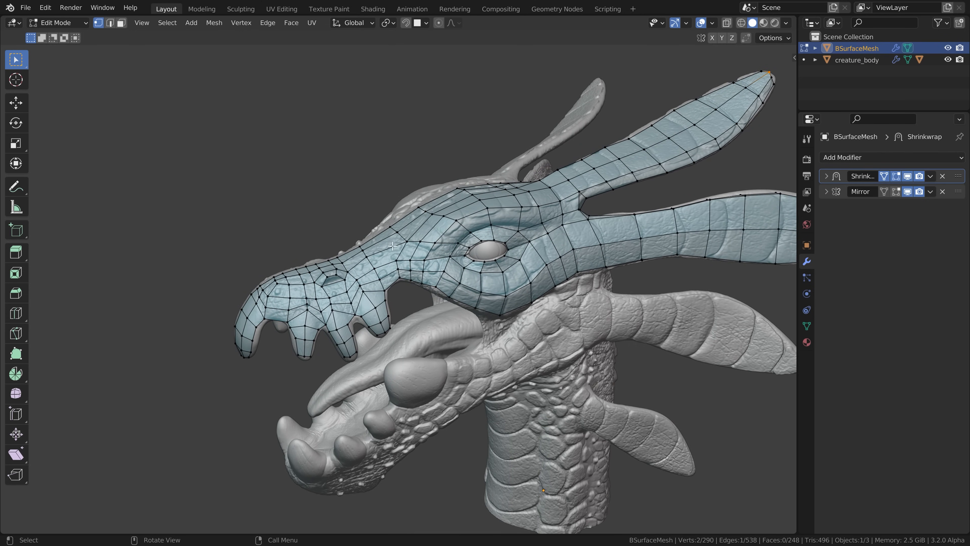
left_click(57, 23)
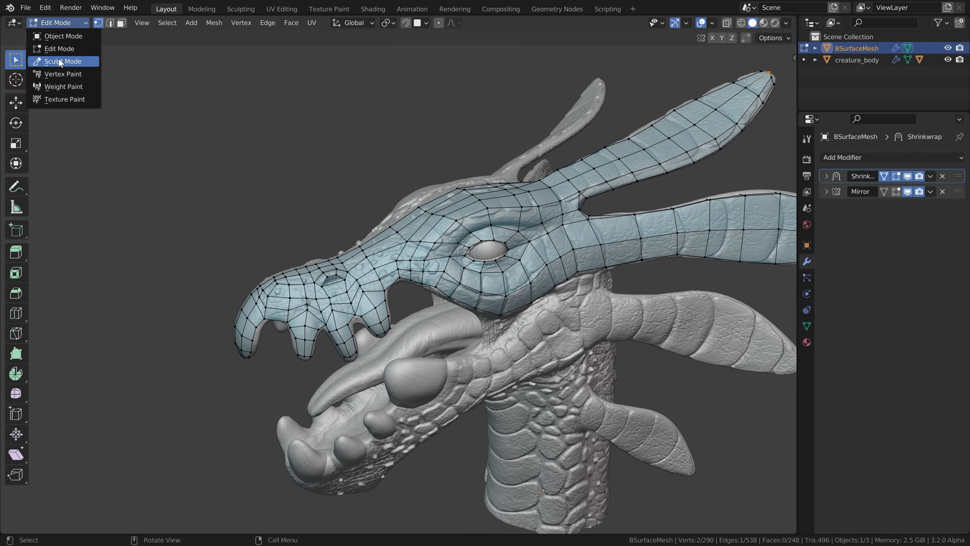
- Relax the retopology edge flow around the snout and eye with the Slide Relax sculpt brush
left_click(63, 61)
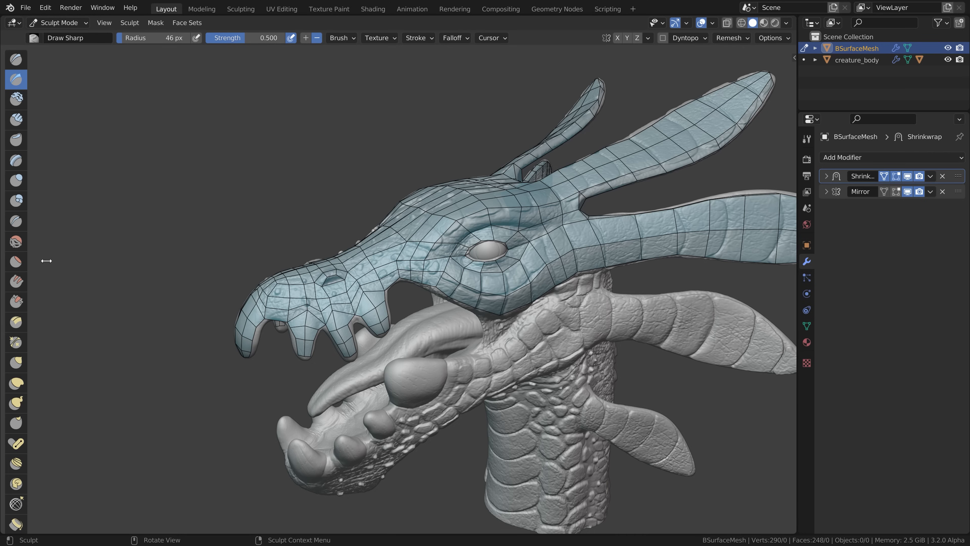
left_click(15, 281)
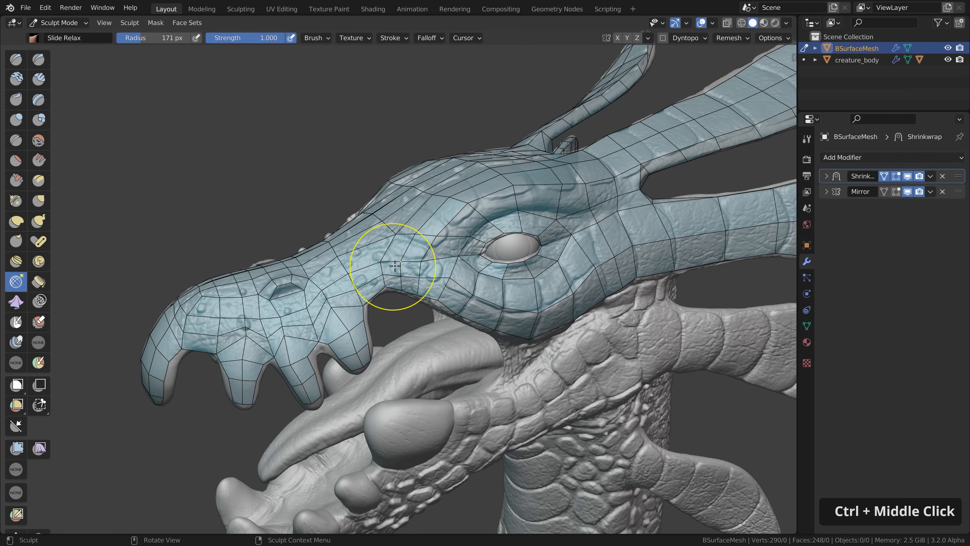
mouse_move(421, 259)
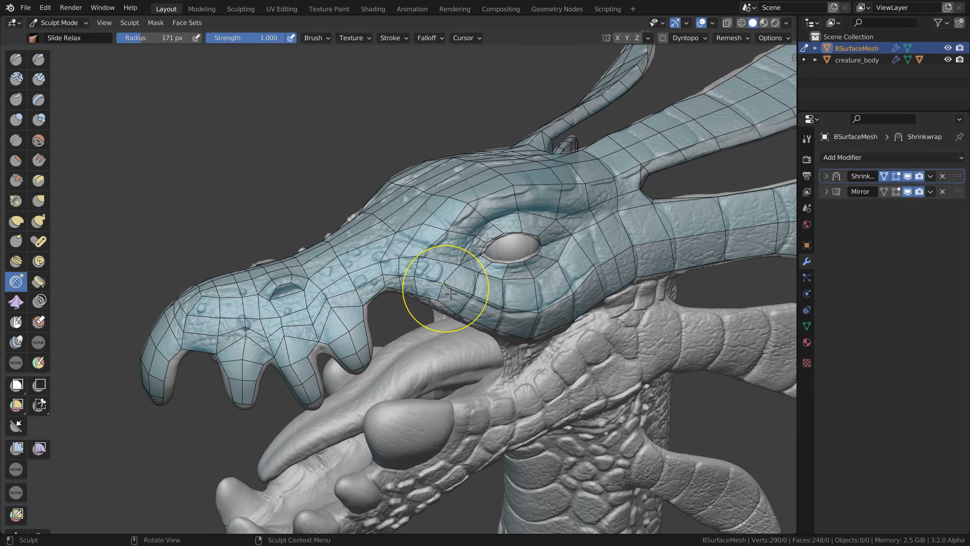
key("Ctrl+Z")
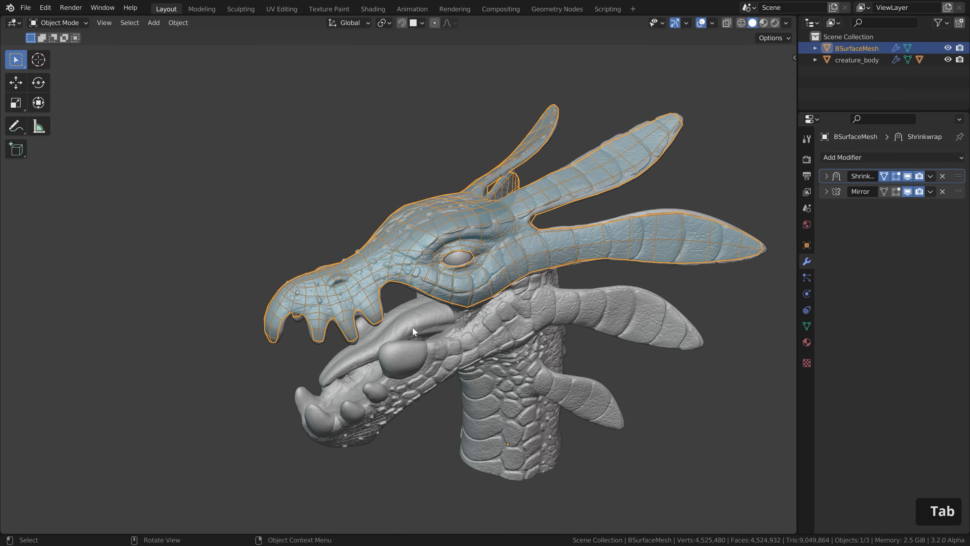
- Apply the Shrinkwrap and Mirror modifiers permanently to the retopology mesh
left_click(943, 176)
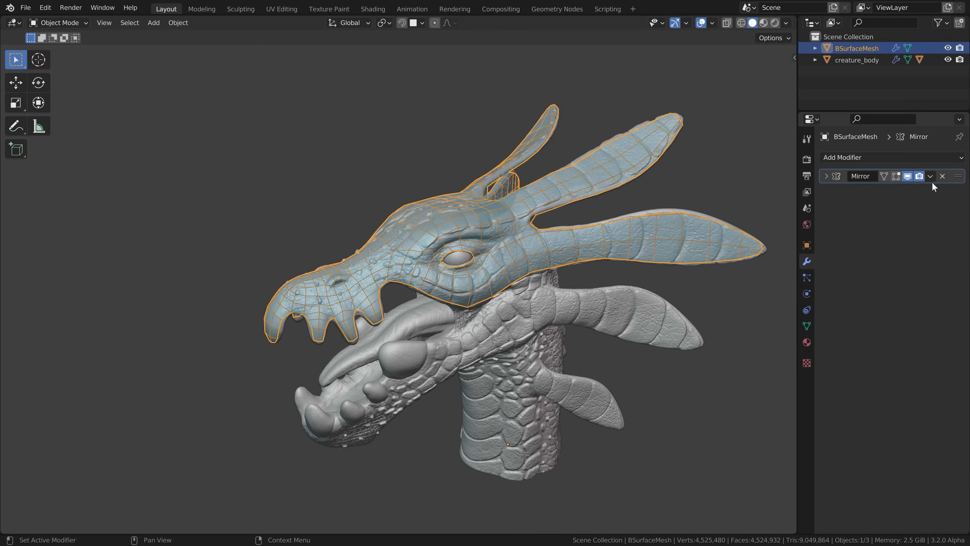
key("Tab")
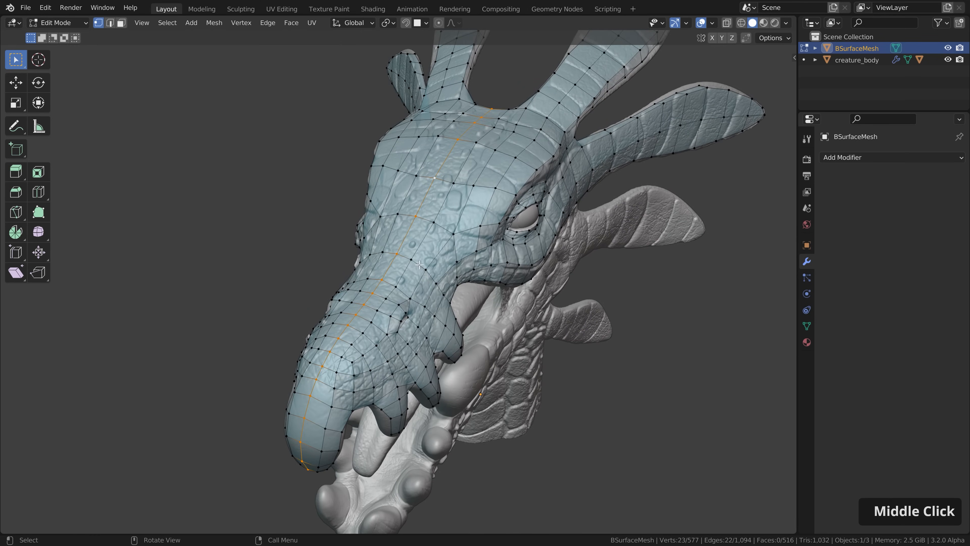
left_click_drag(421, 266, 477, 232)
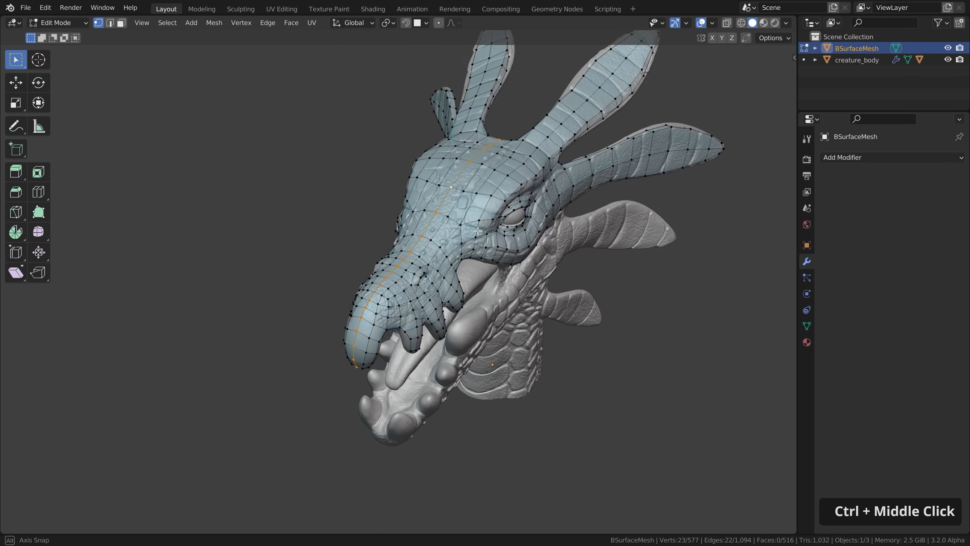
key("Tab")
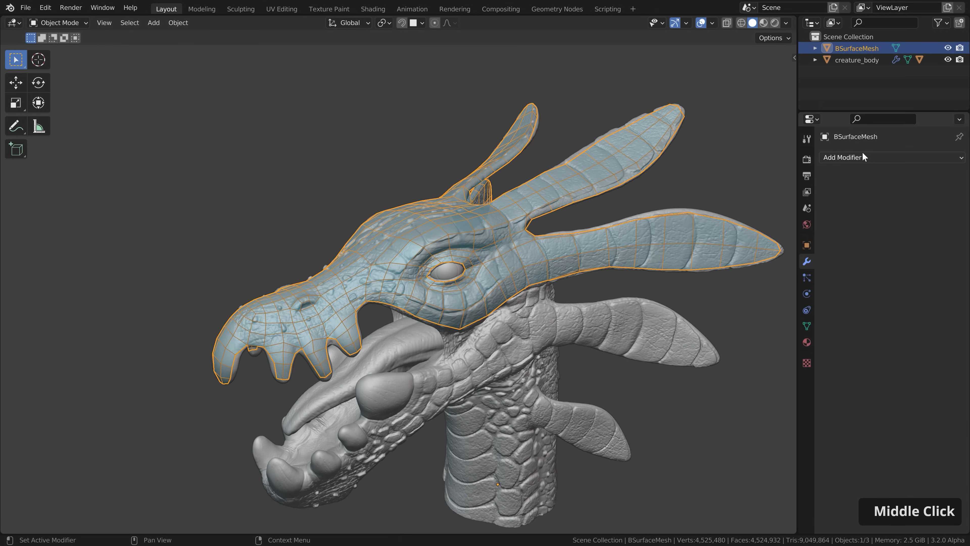
- Add and apply a Smooth modifier, leaving a 516-face mesh with no modifiers, and show its object settings
left_click(843, 157)
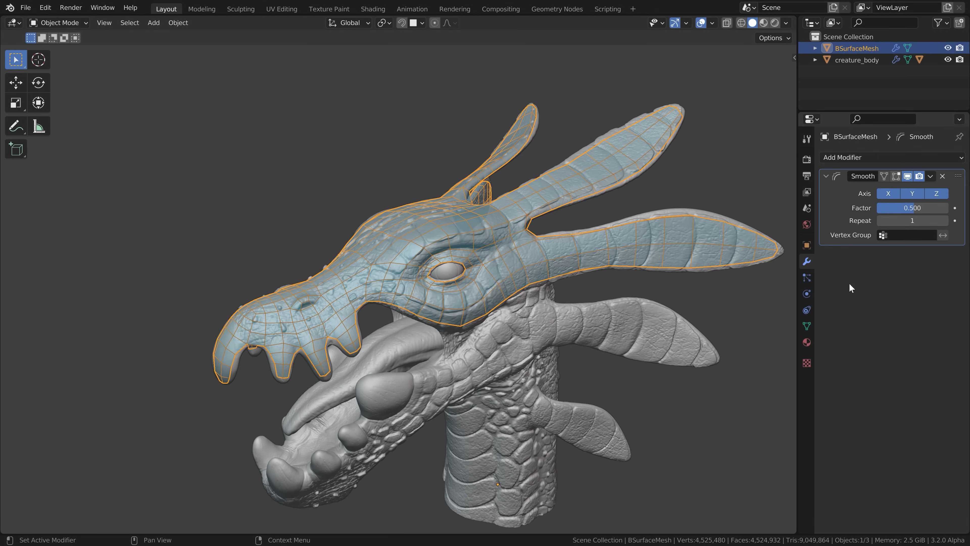
left_click(944, 221)
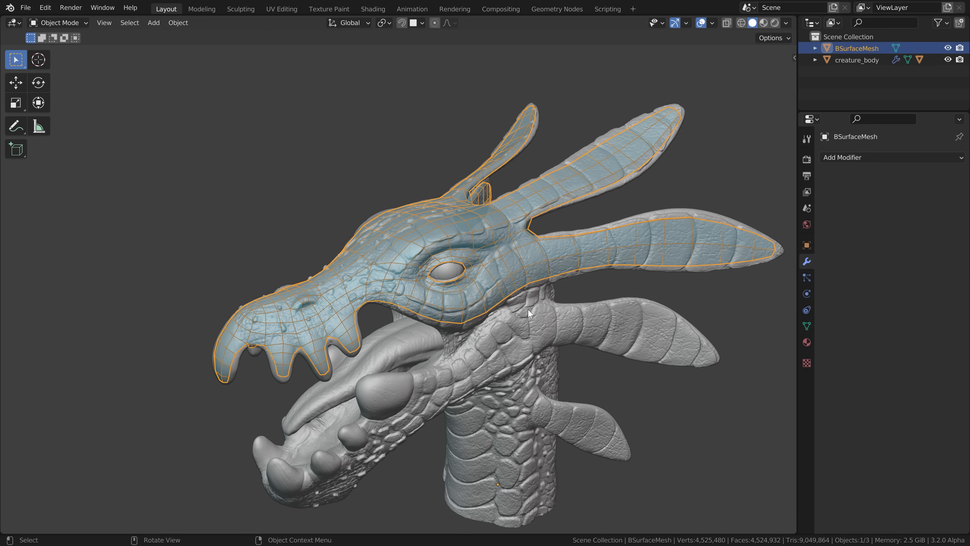
mouse_move(321, 331)
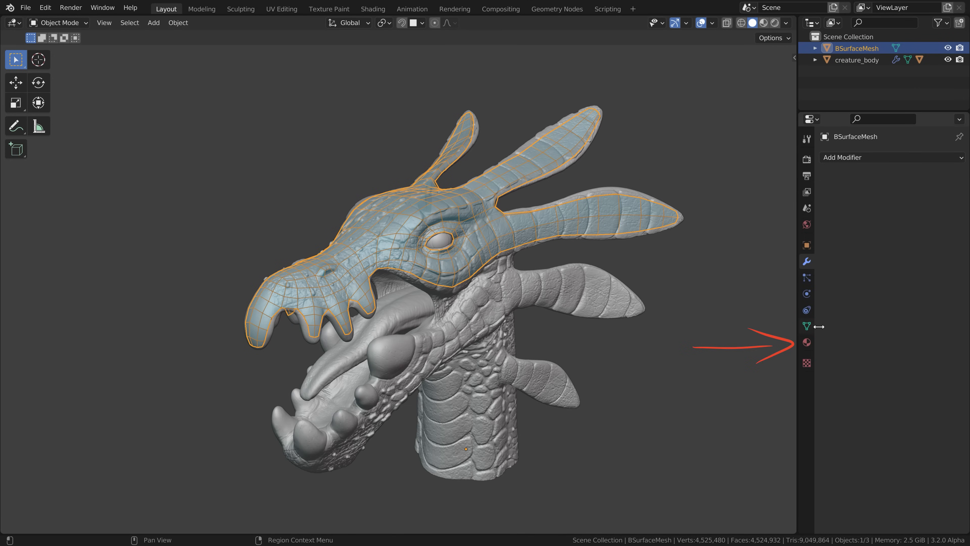
left_click(807, 343)
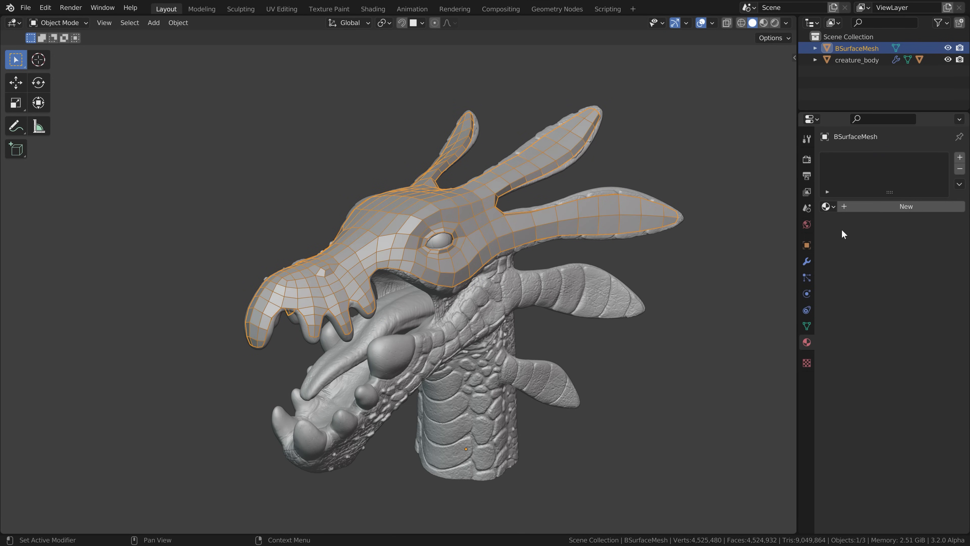
left_click(806, 245)
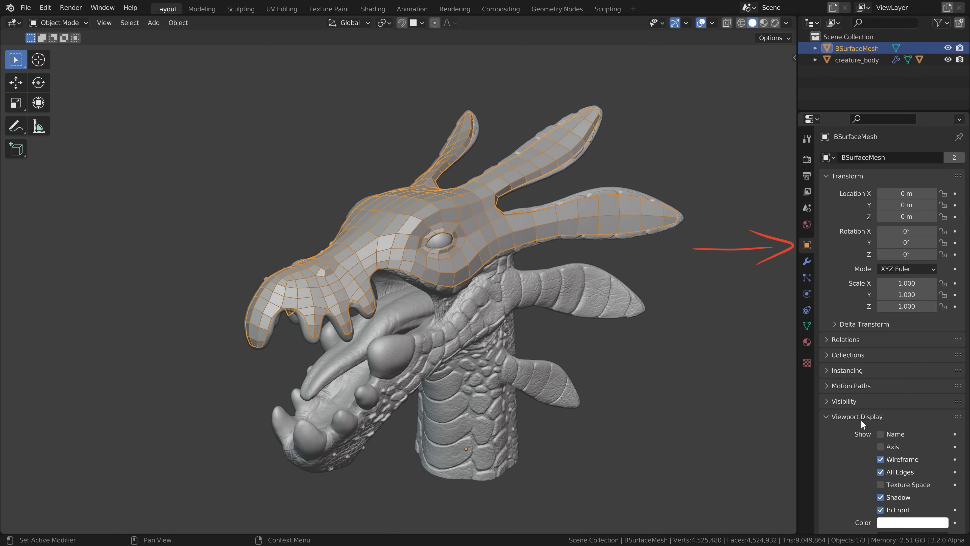